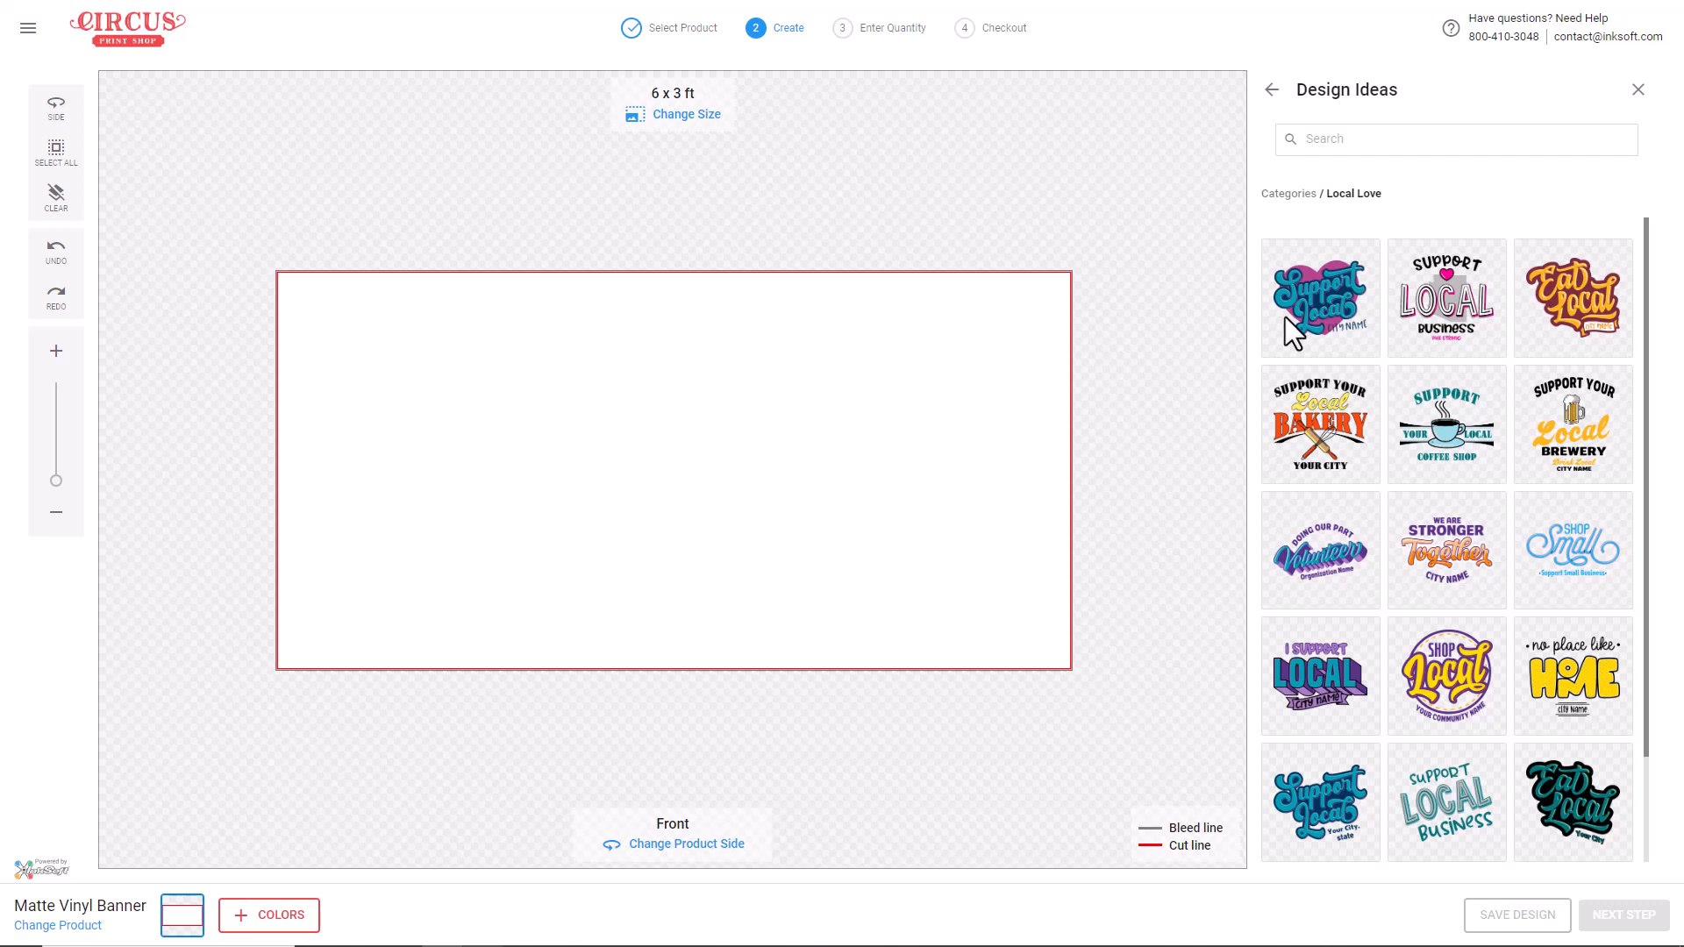
mouse_move(1588, 341)
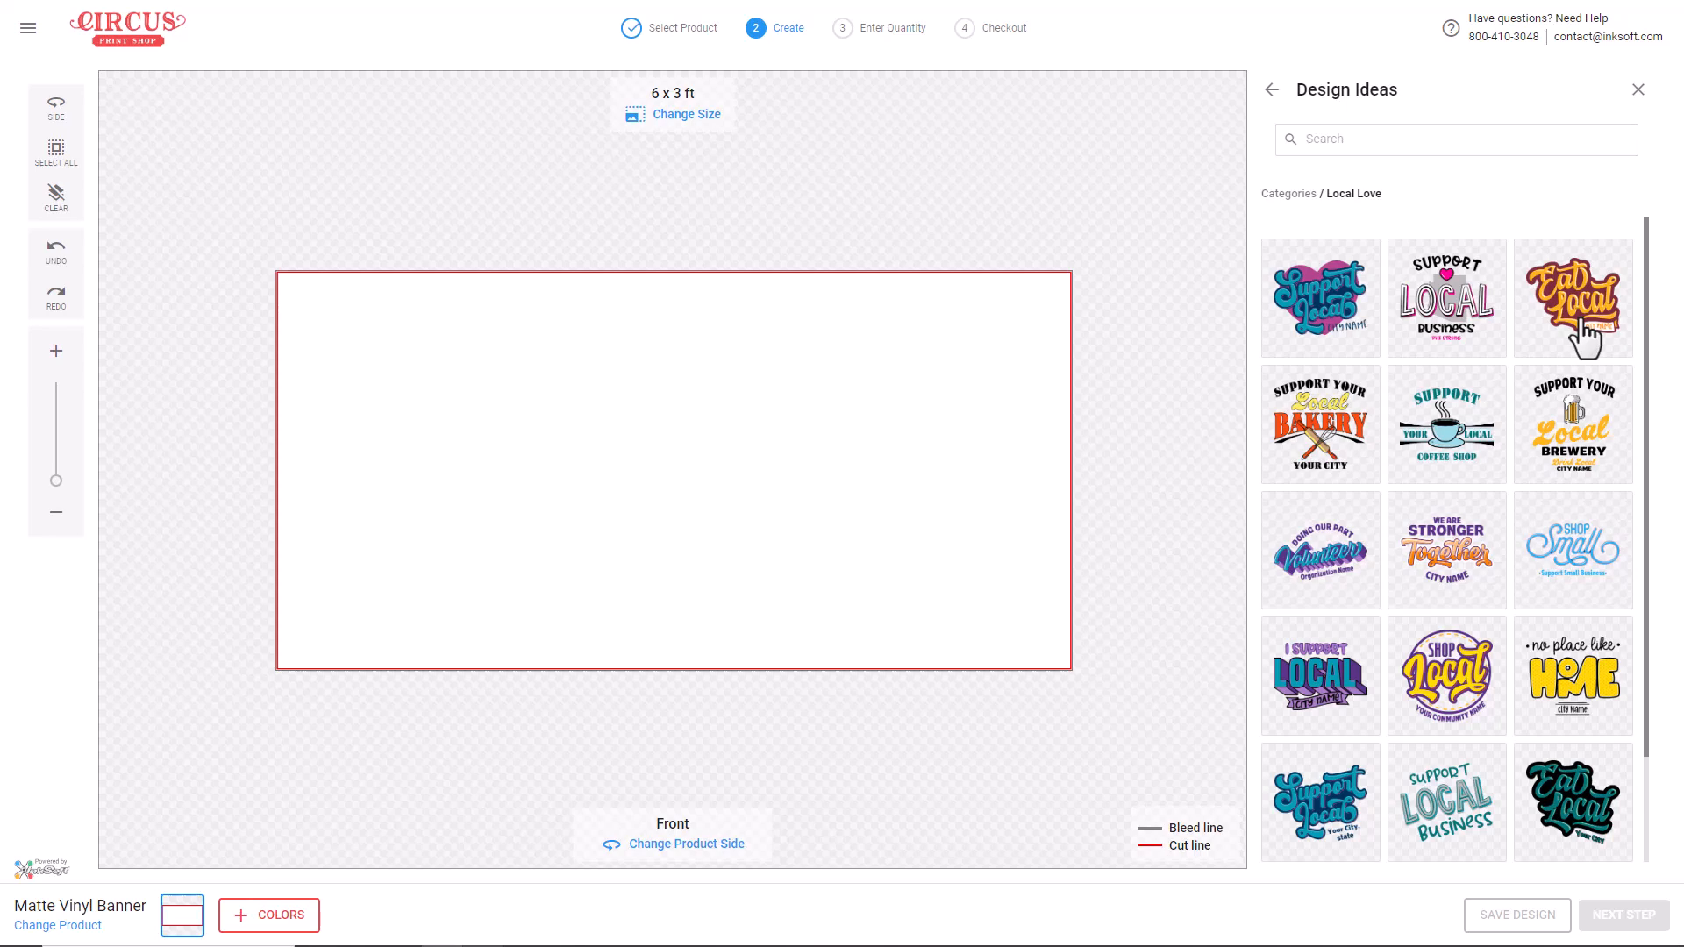
- Show the Signage > Fundraiser > Events design ideas and hover the museum design
scroll("down", 3)
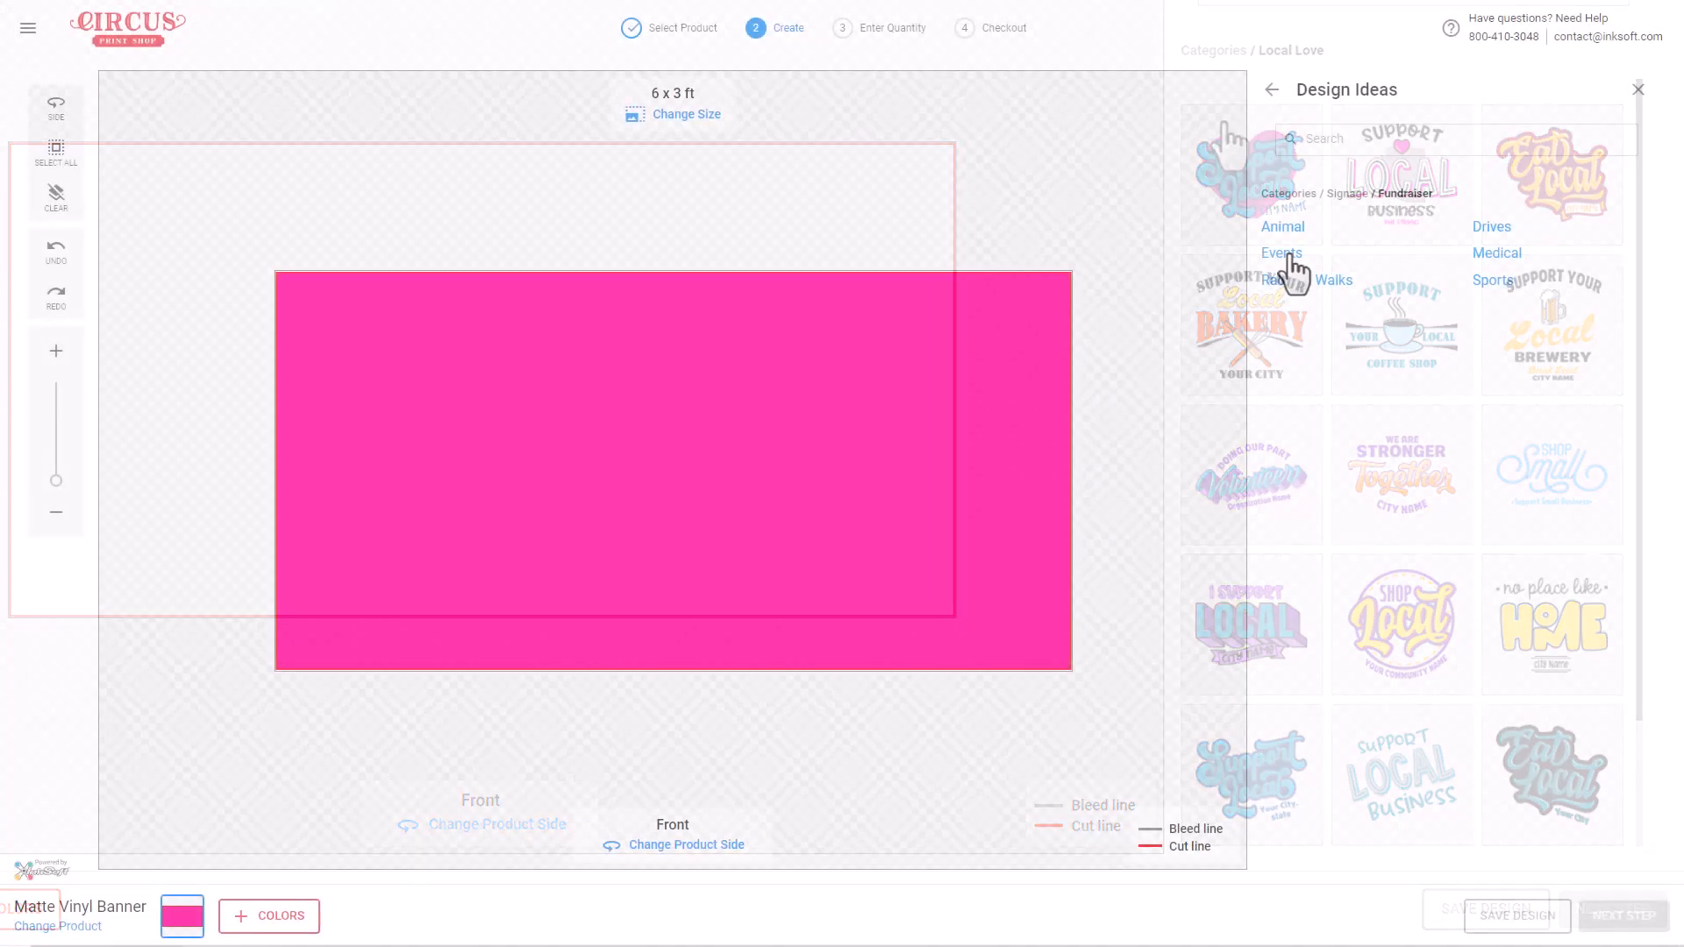
left_click(1281, 253)
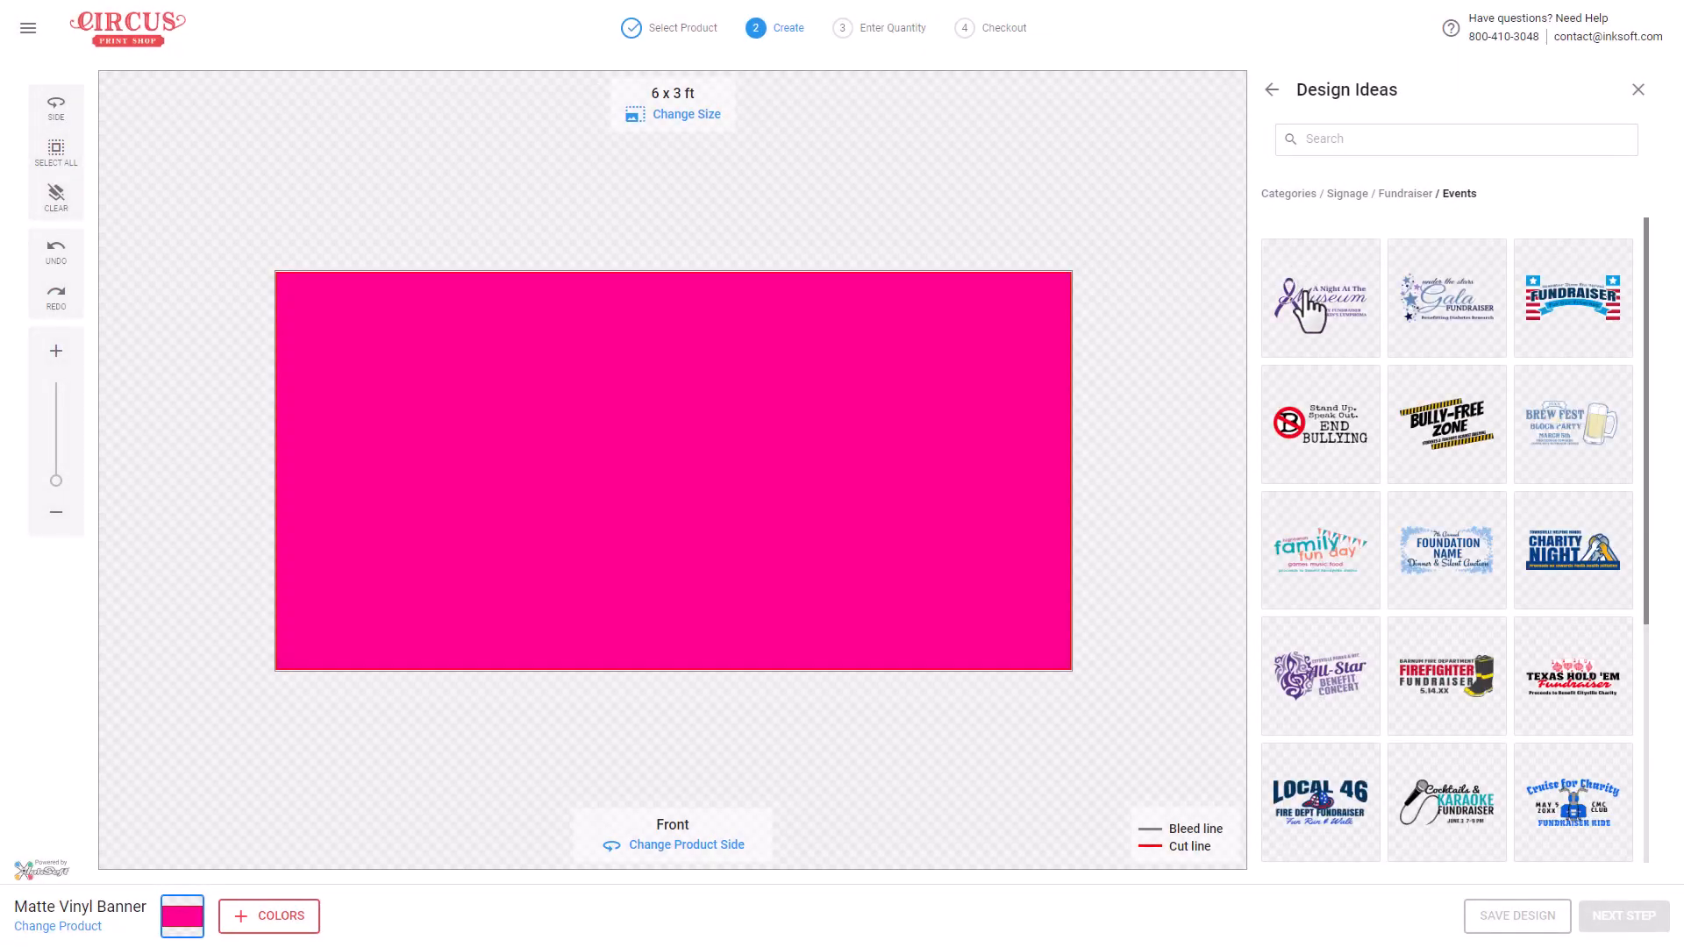
left_click(1319, 298)
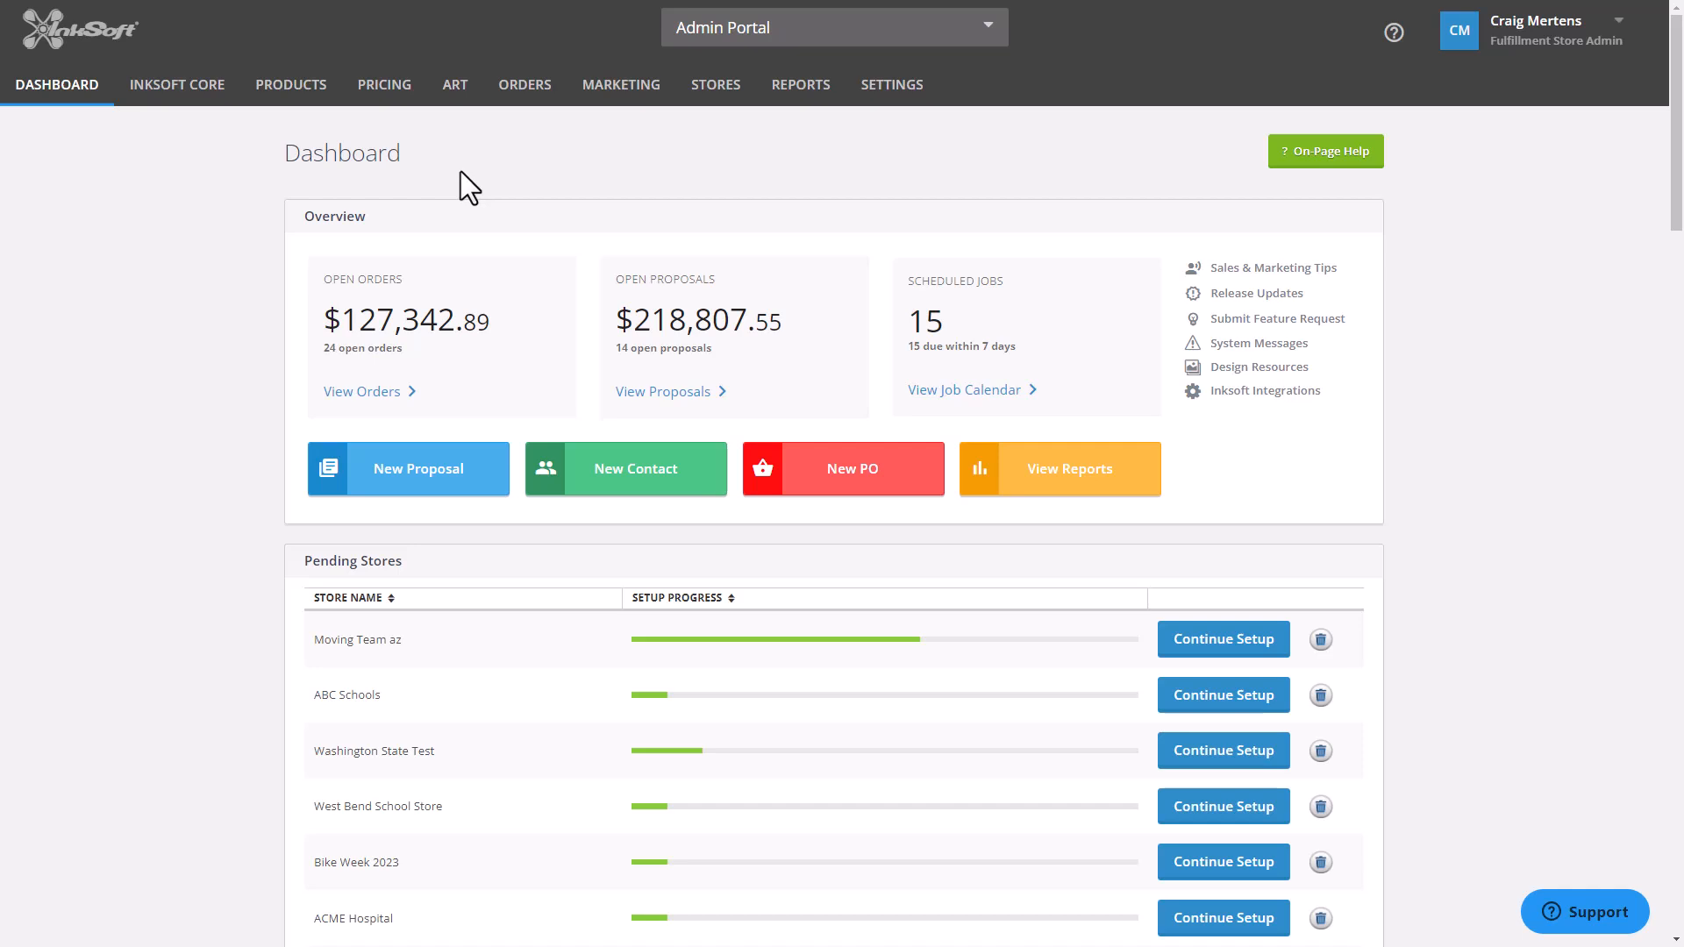
- Choose Create New Design Idea from the ART menu
left_click(455, 84)
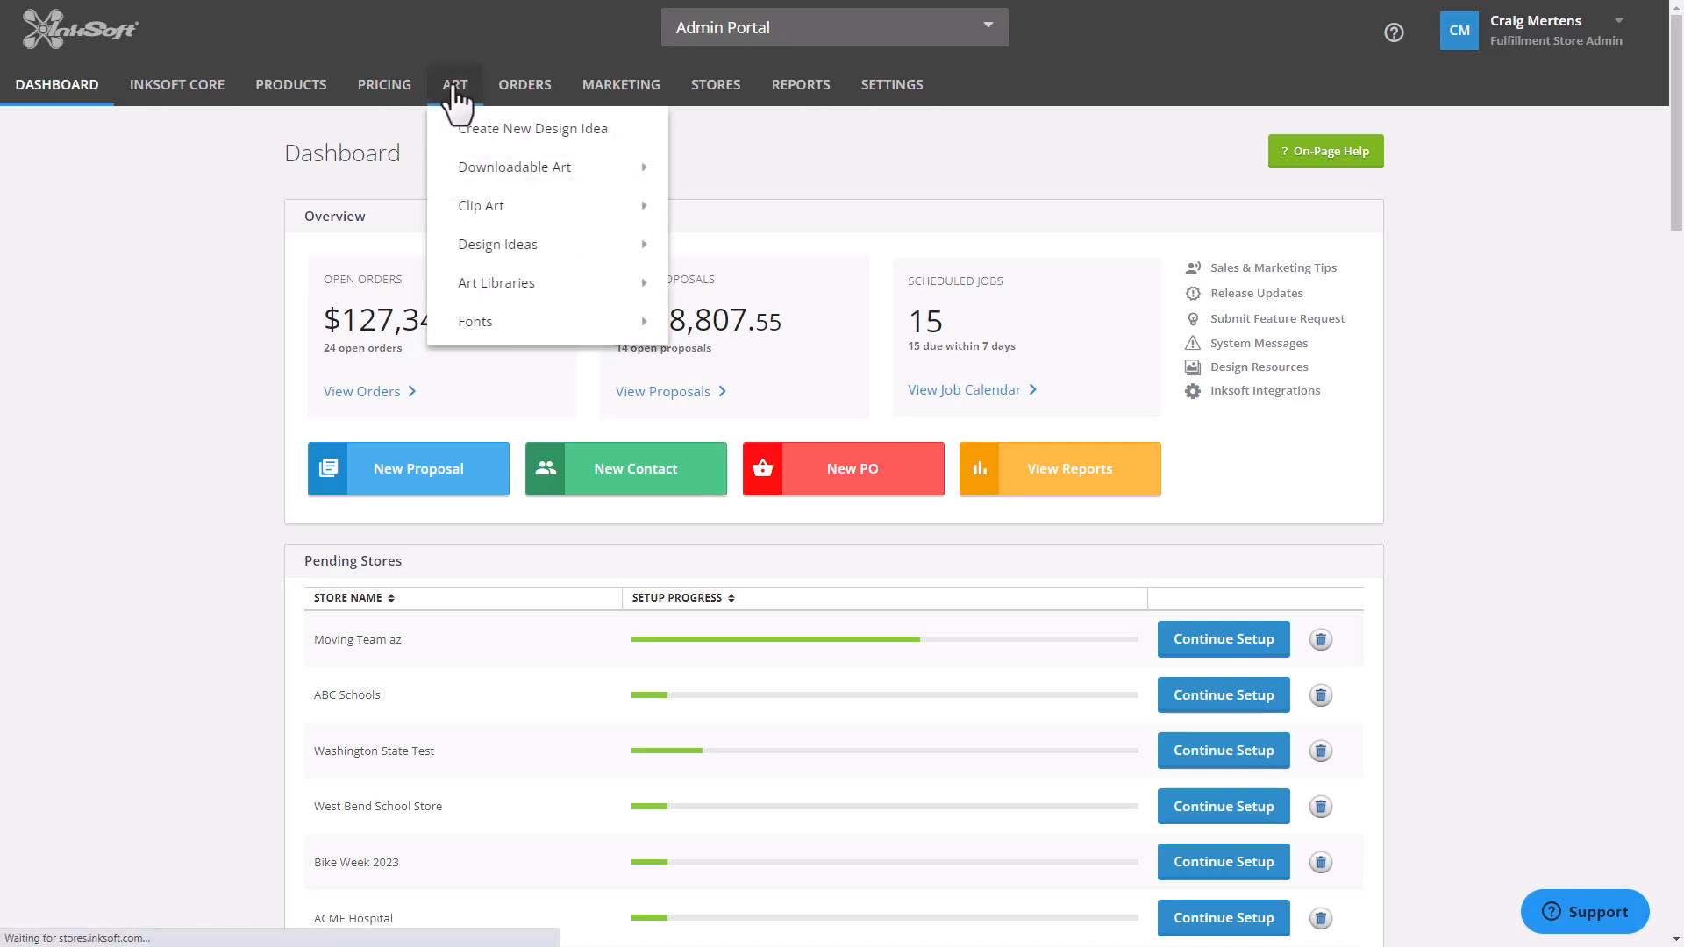
left_click(532, 128)
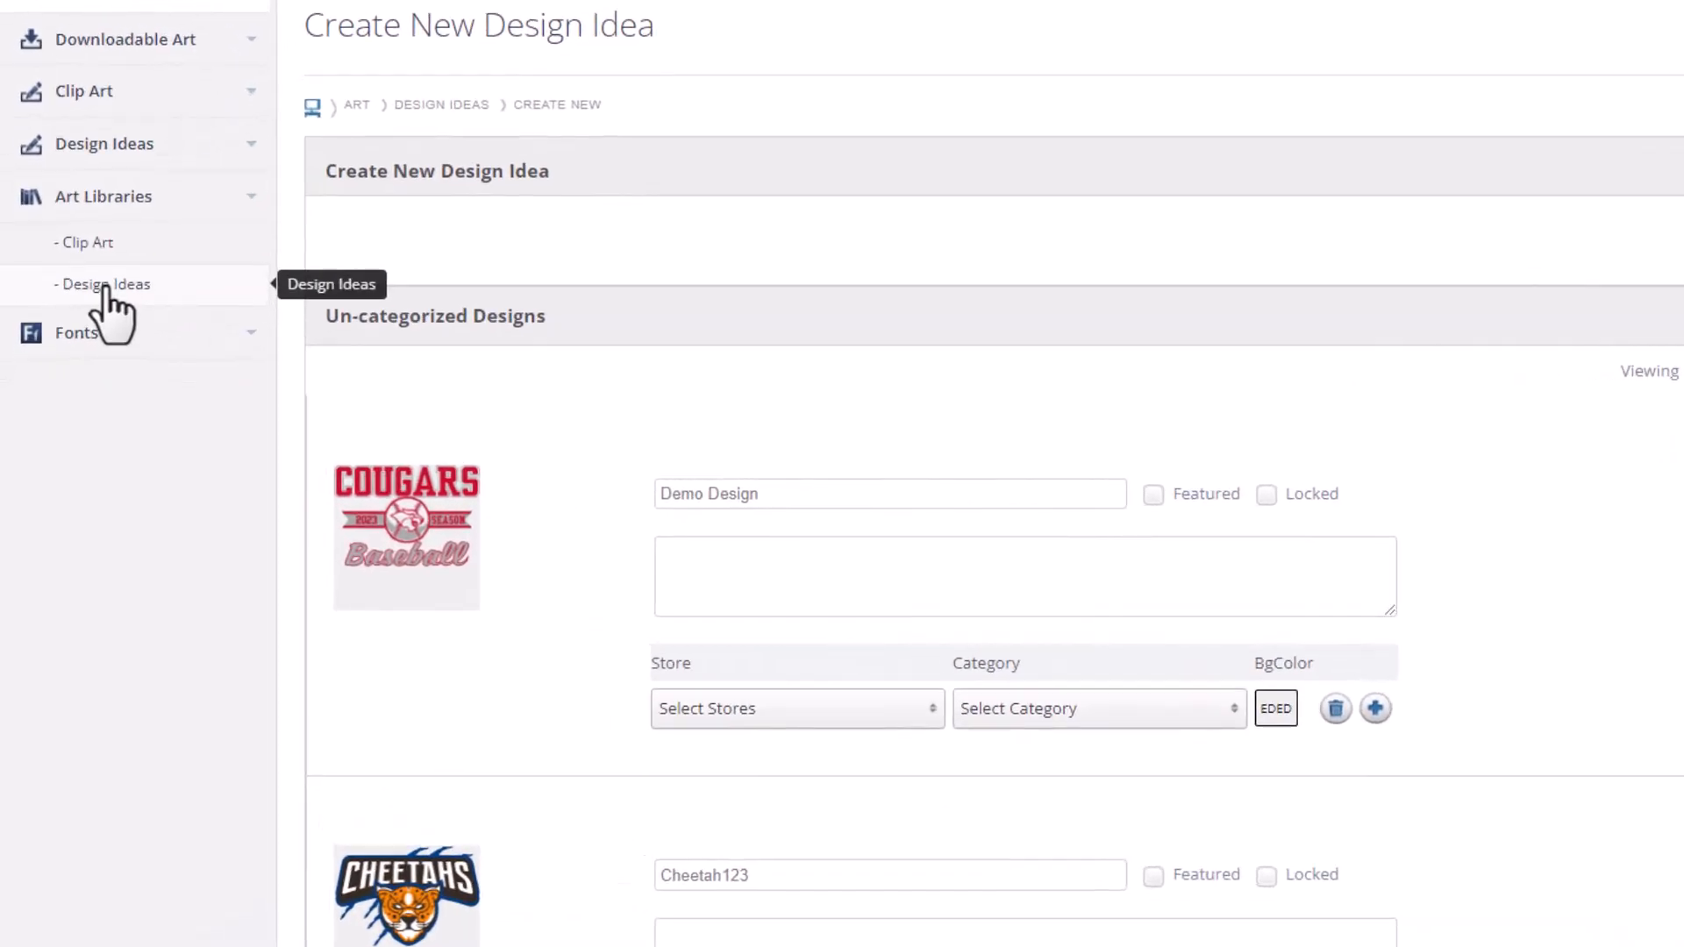
- Tick Circus Print Shop - InkSoft Demo for the Vintage Label library and save
left_click(104, 284)
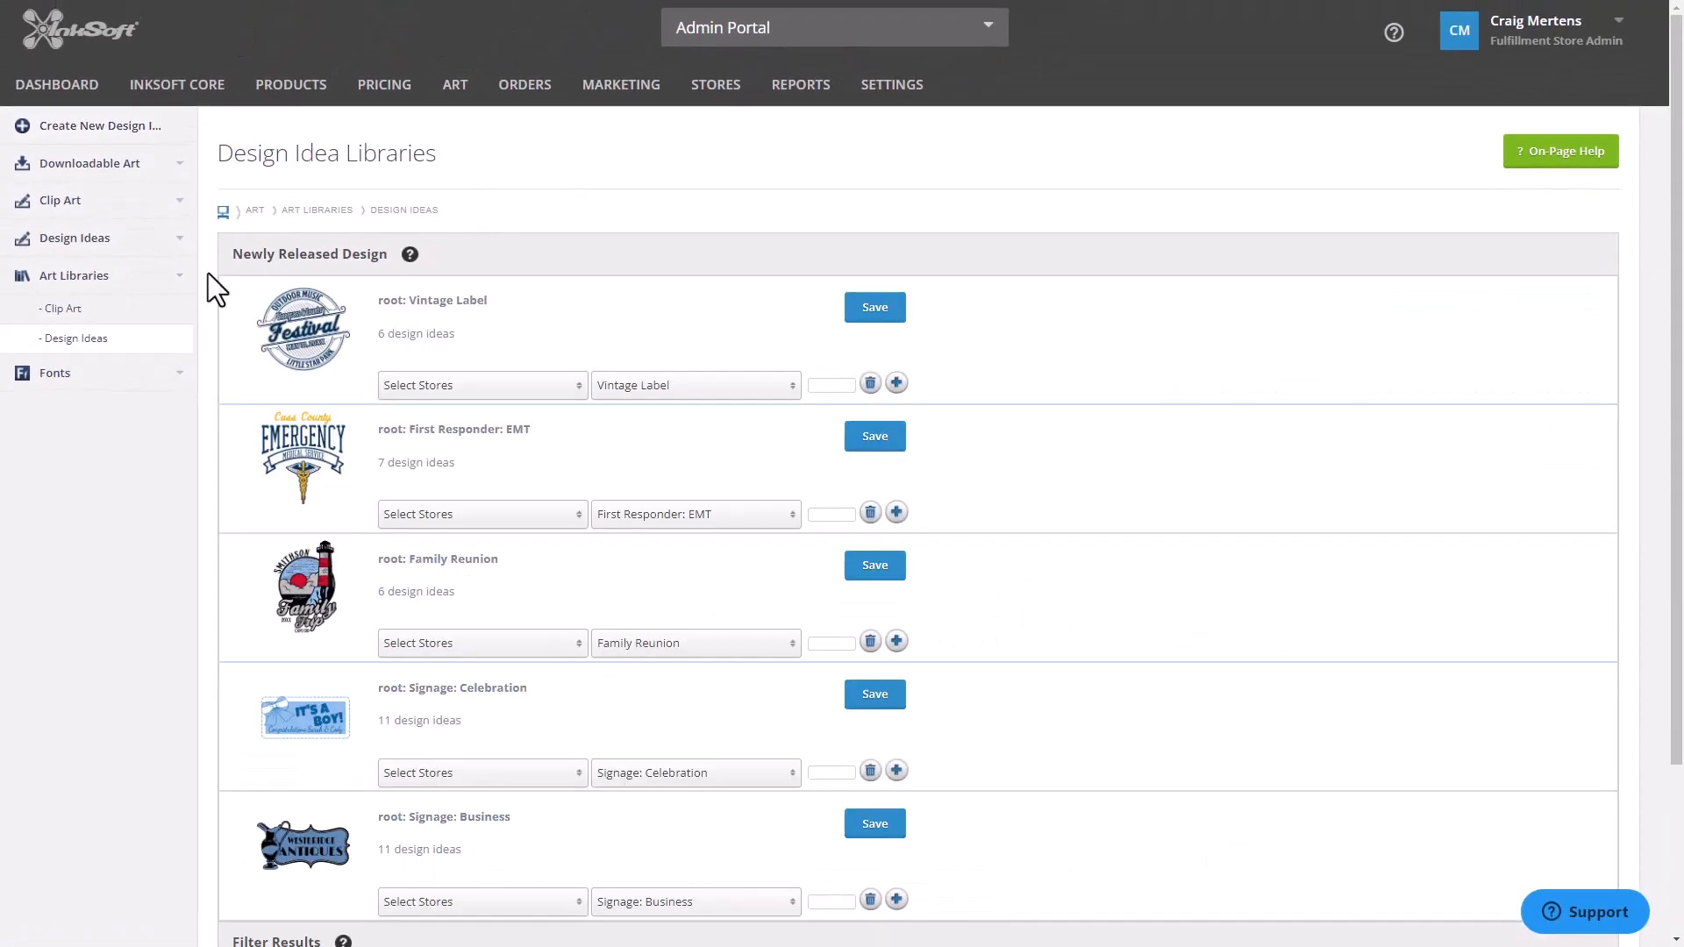
mouse_move(400, 279)
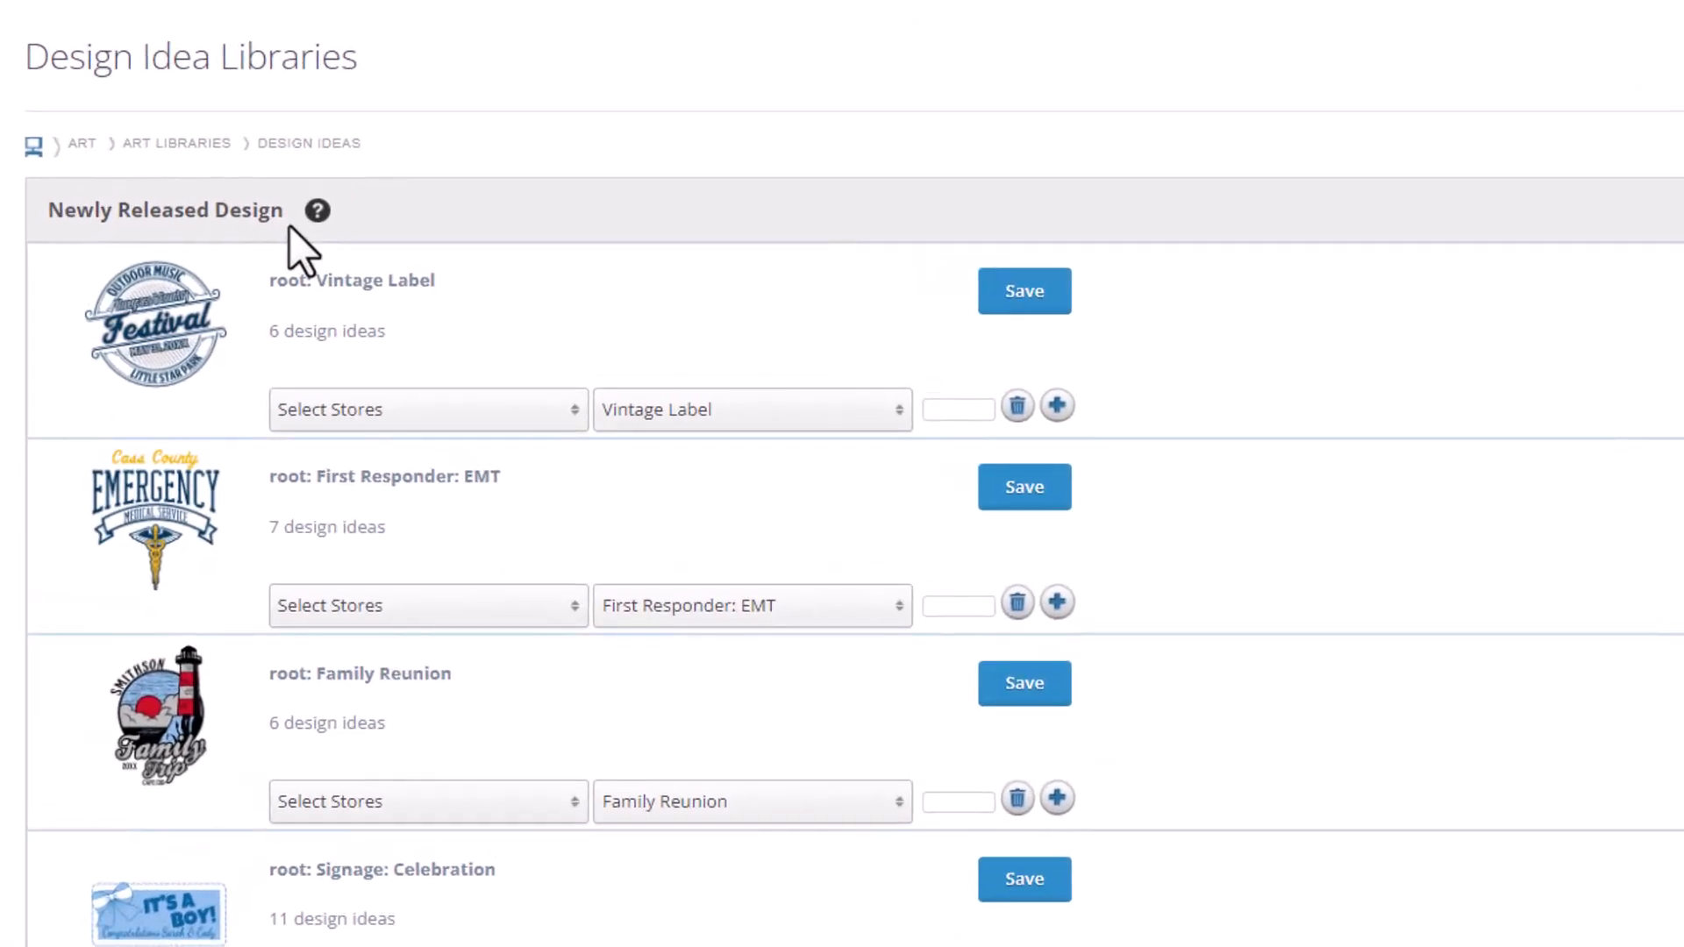
mouse_move(575, 440)
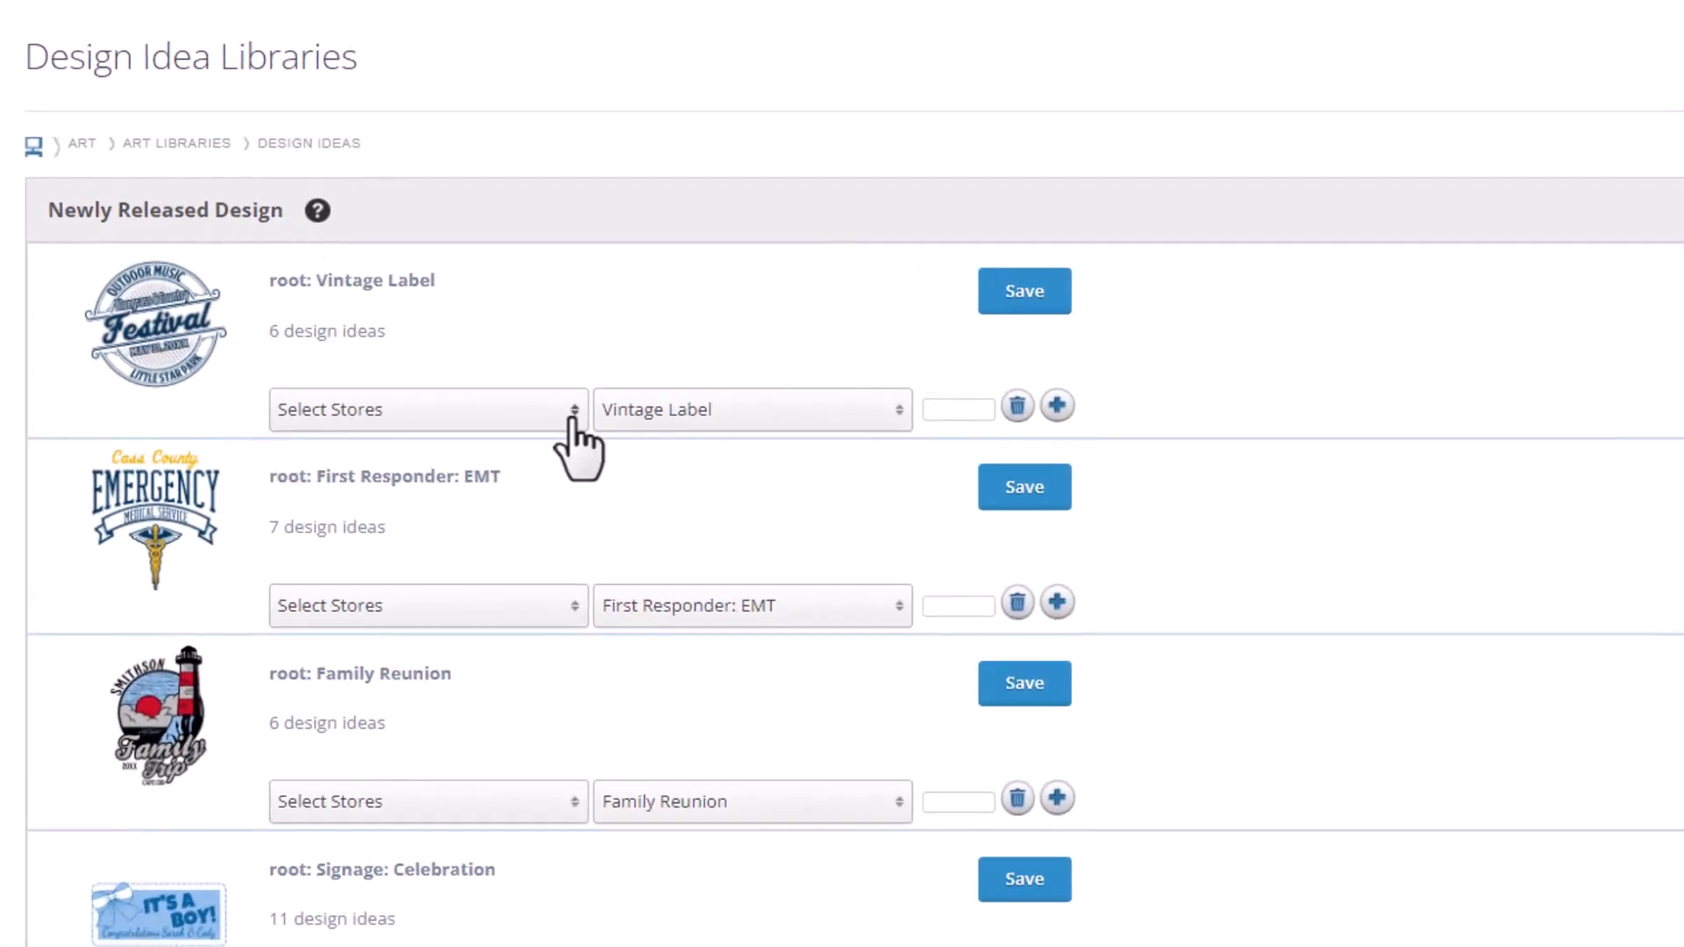
left_click(426, 410)
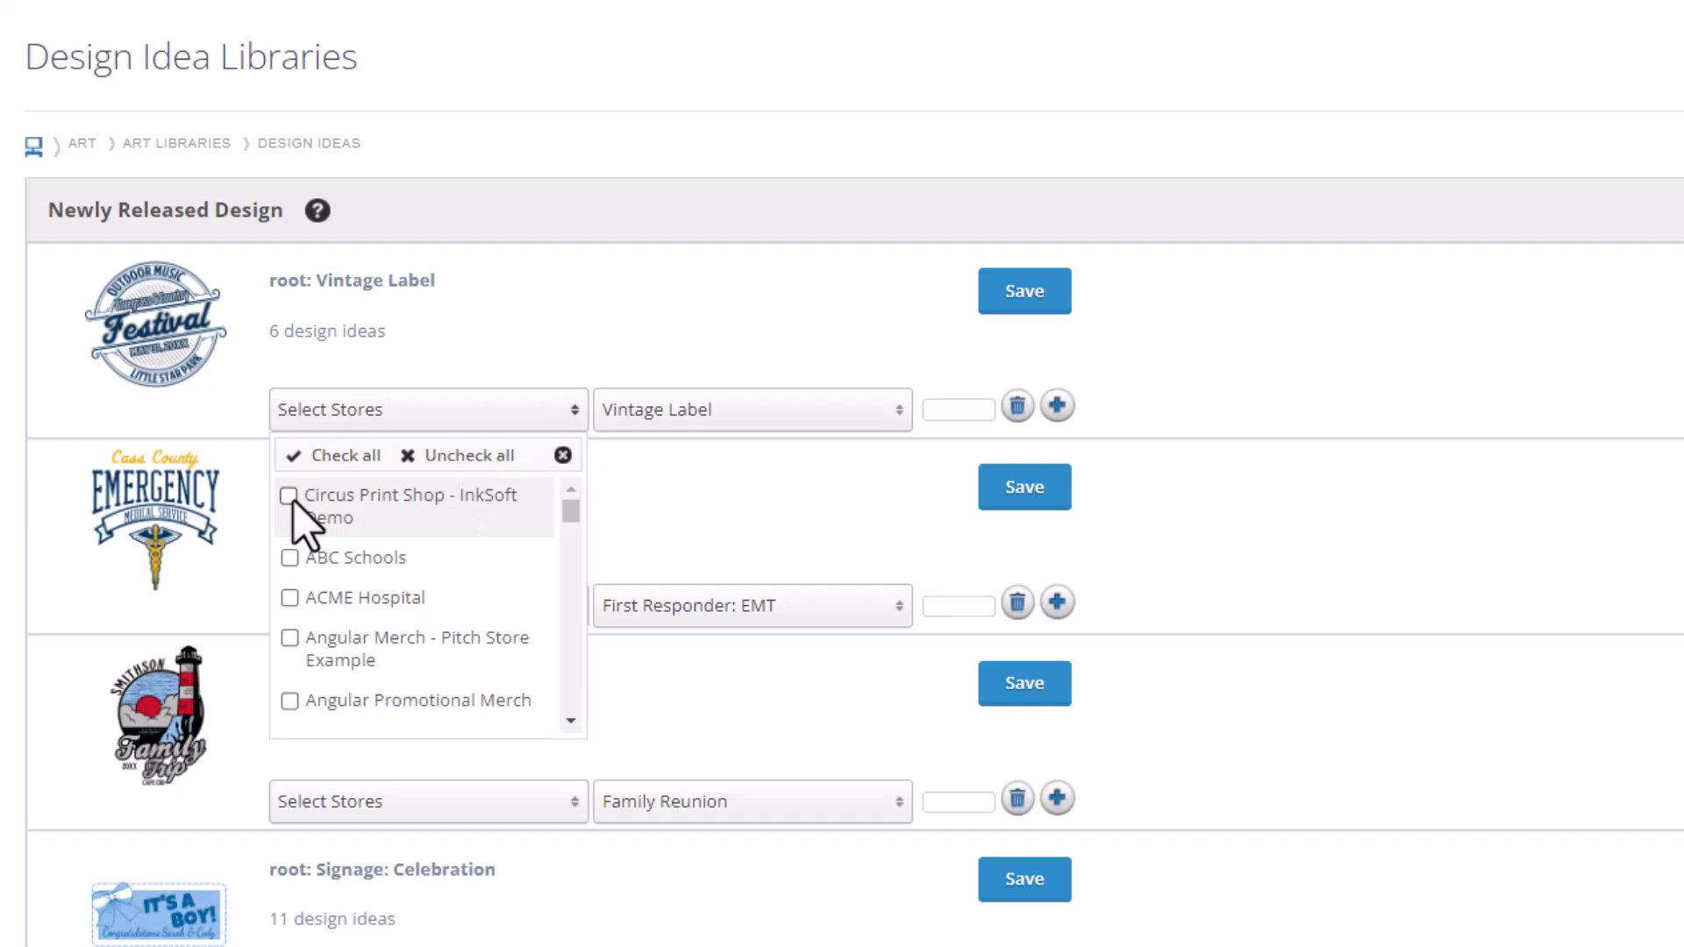
left_click(288, 496)
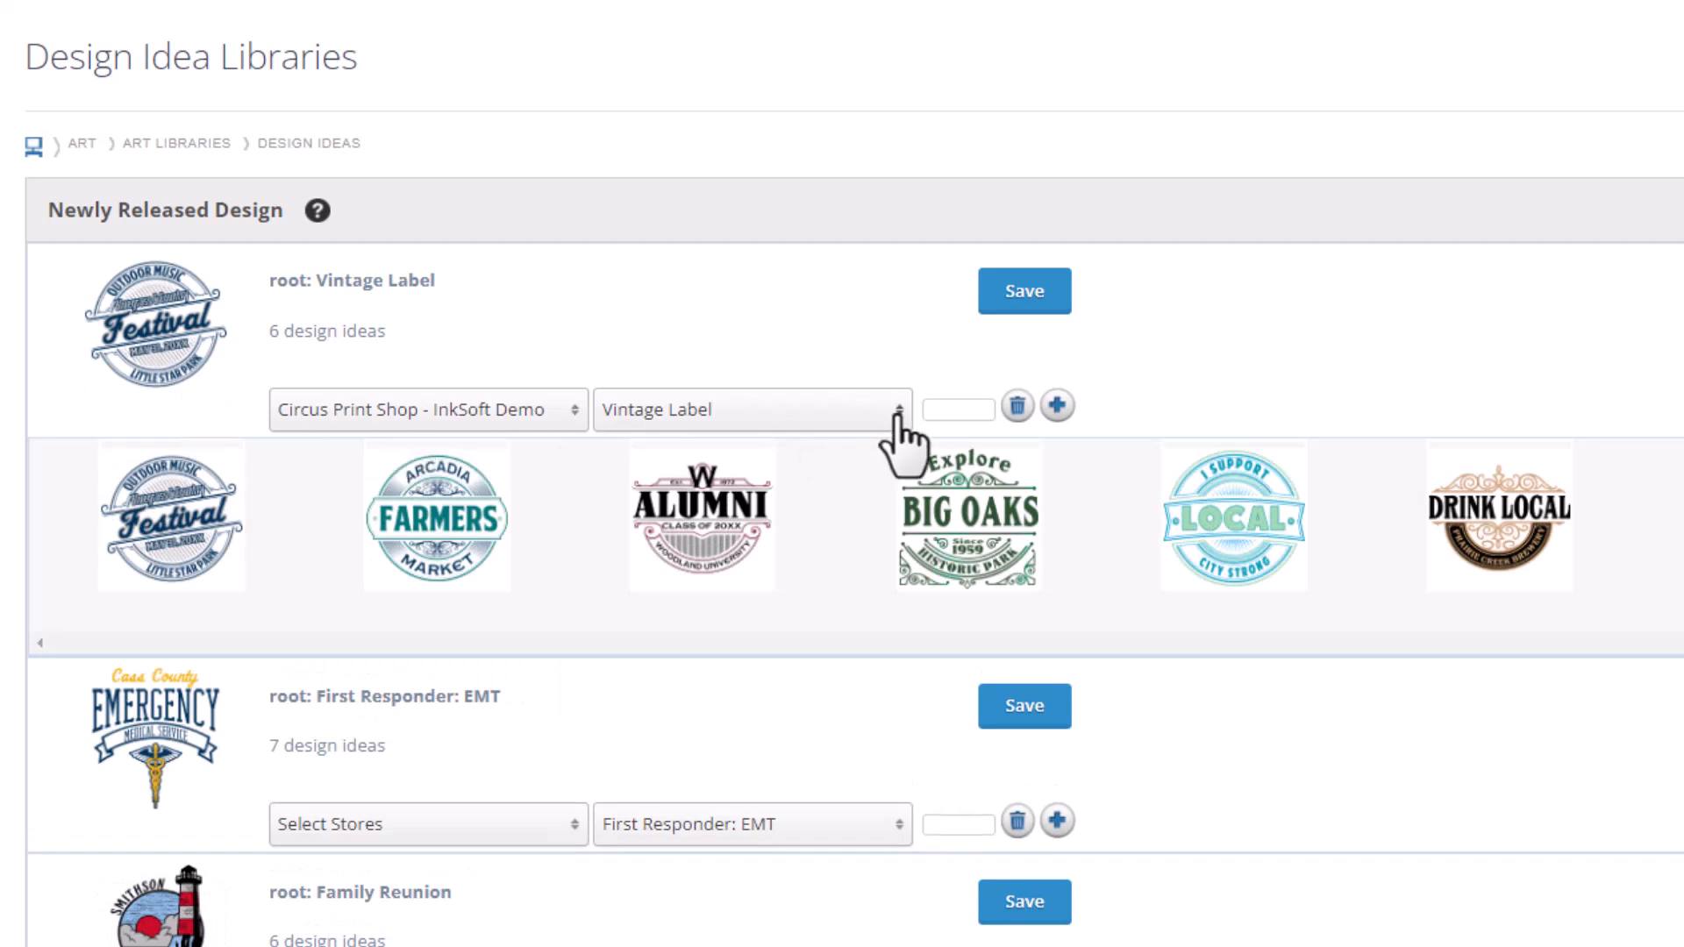
left_click(751, 410)
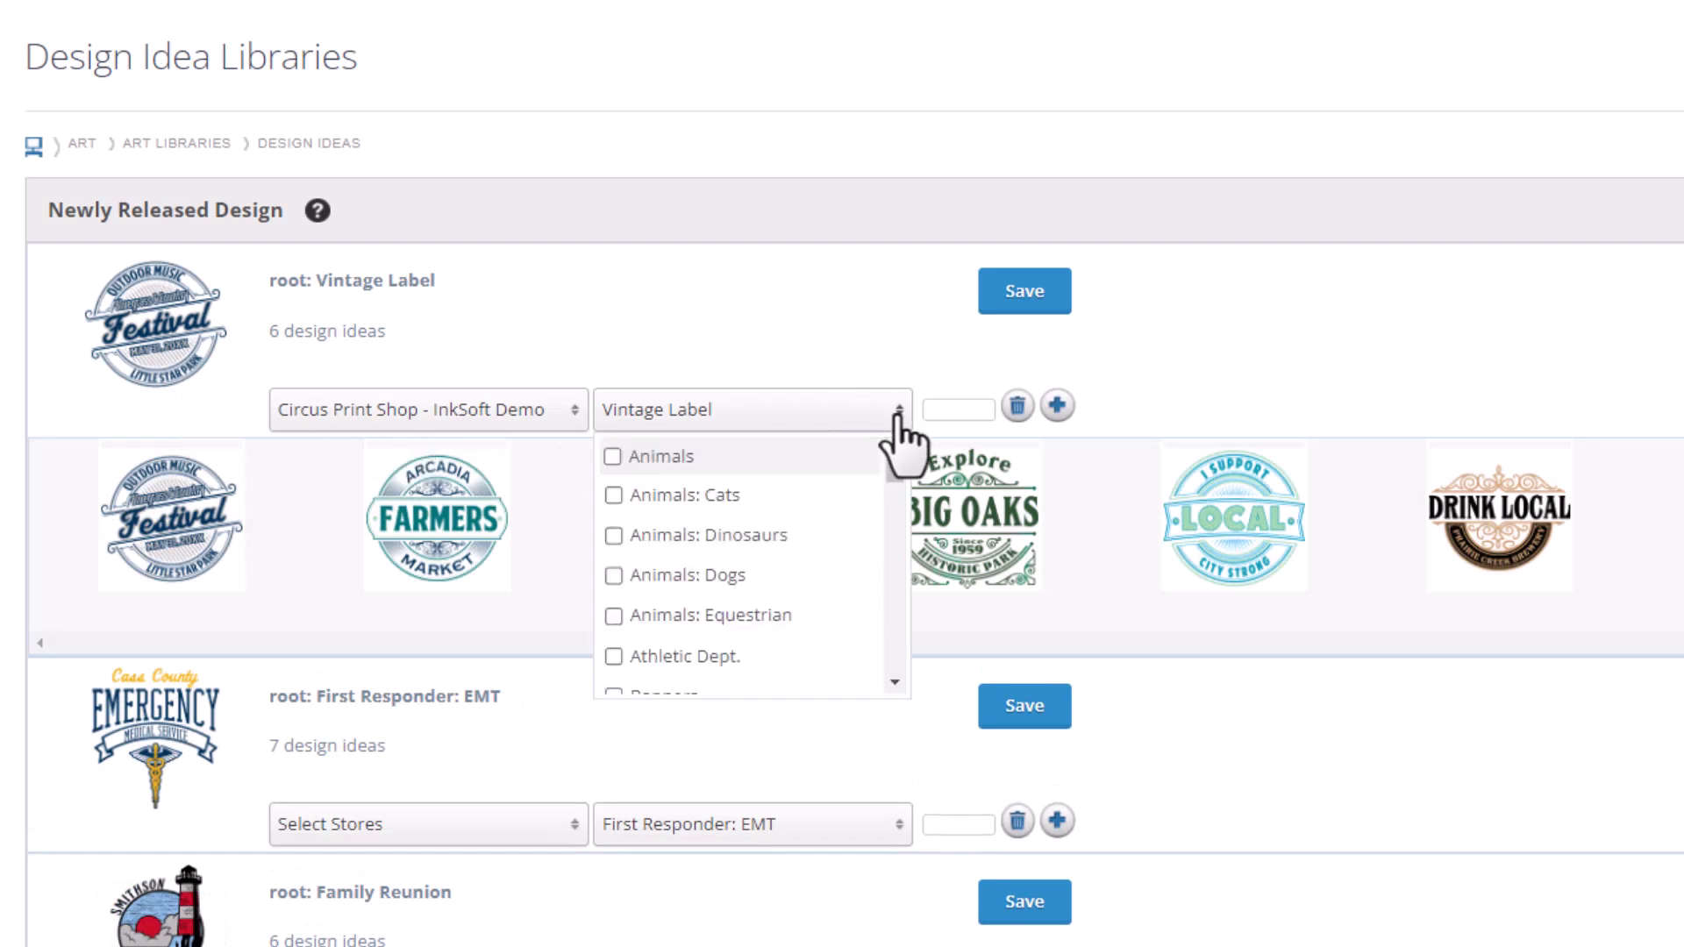
mouse_move(762, 338)
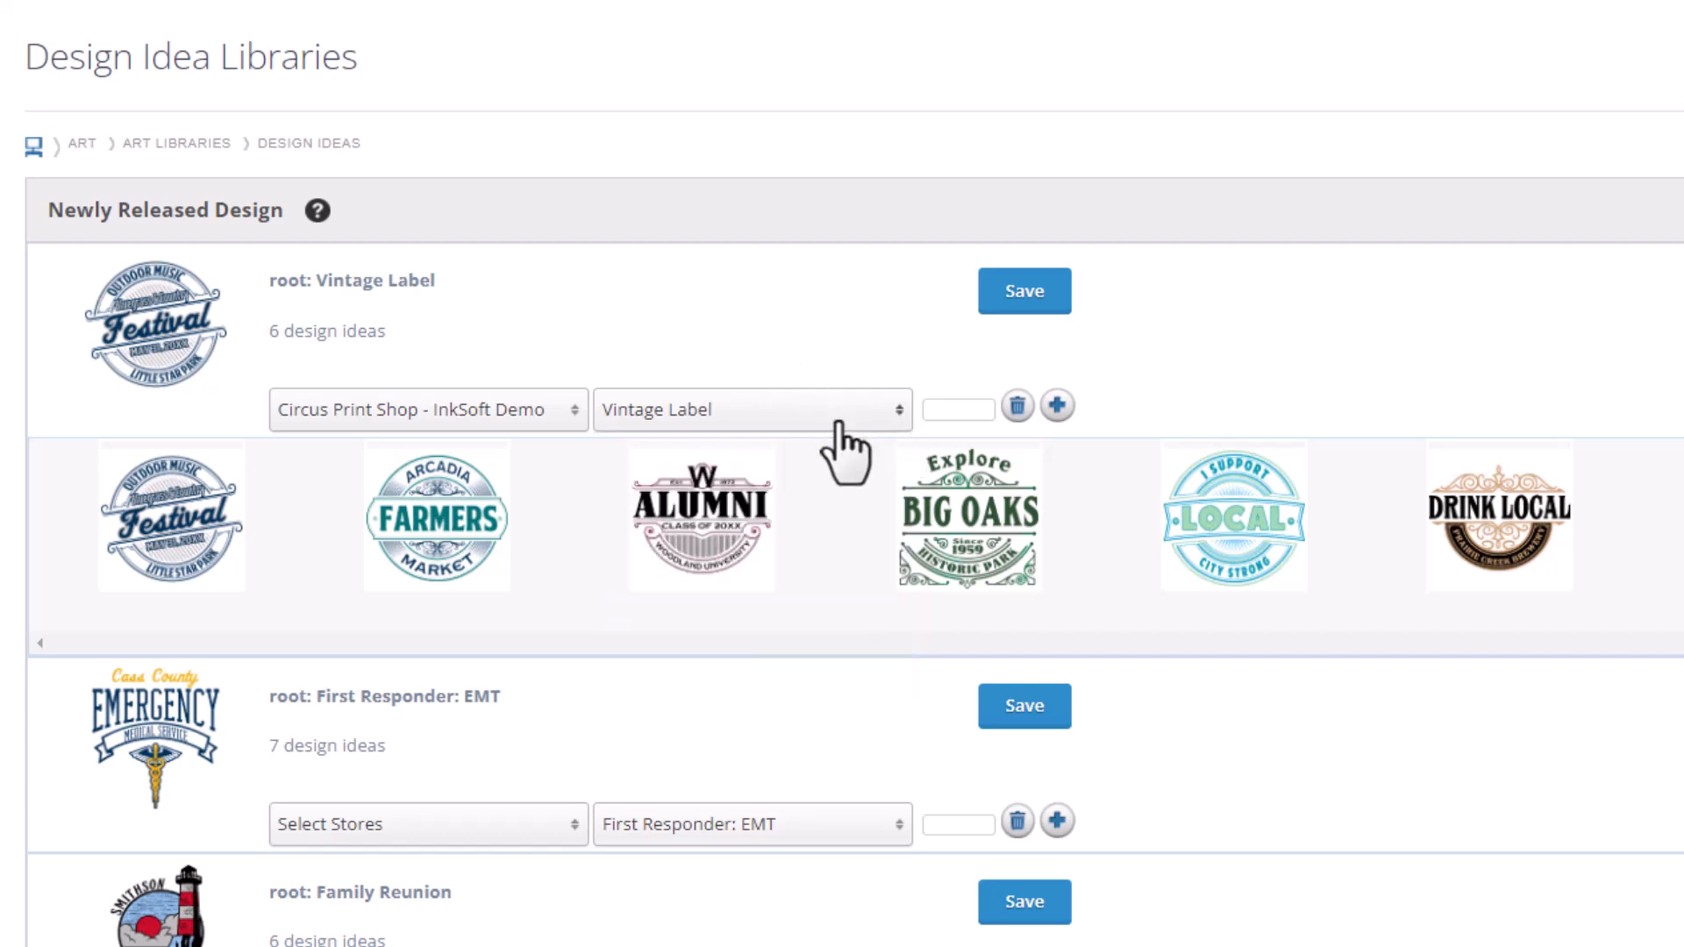
mouse_move(848, 413)
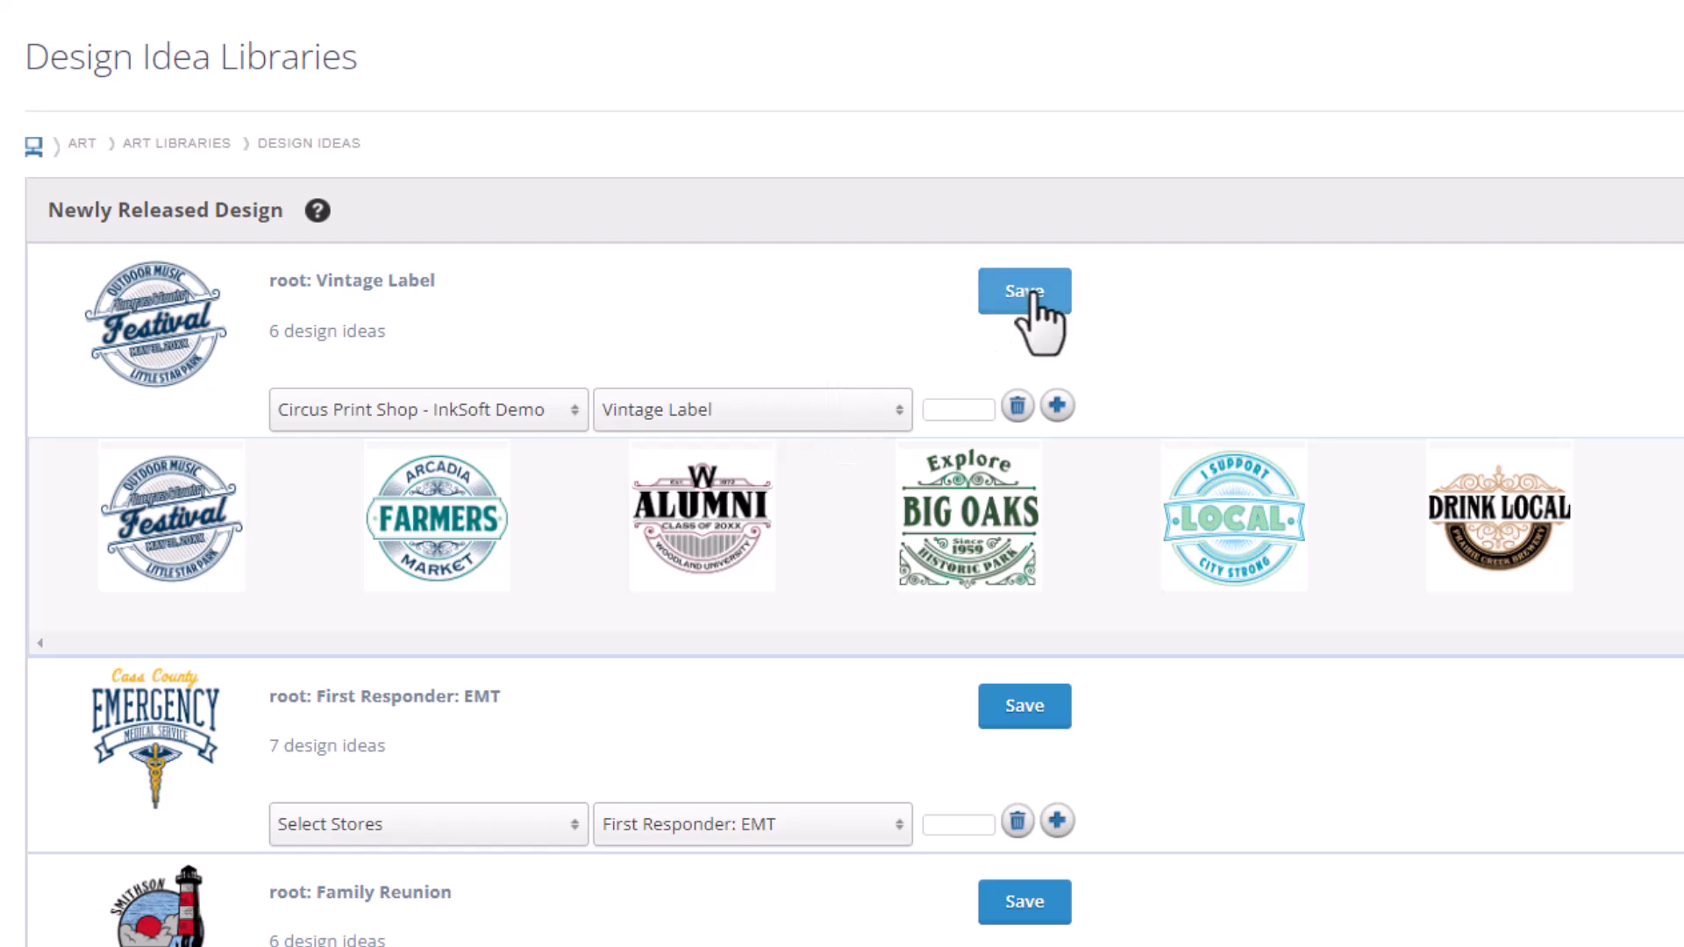
left_click(1022, 291)
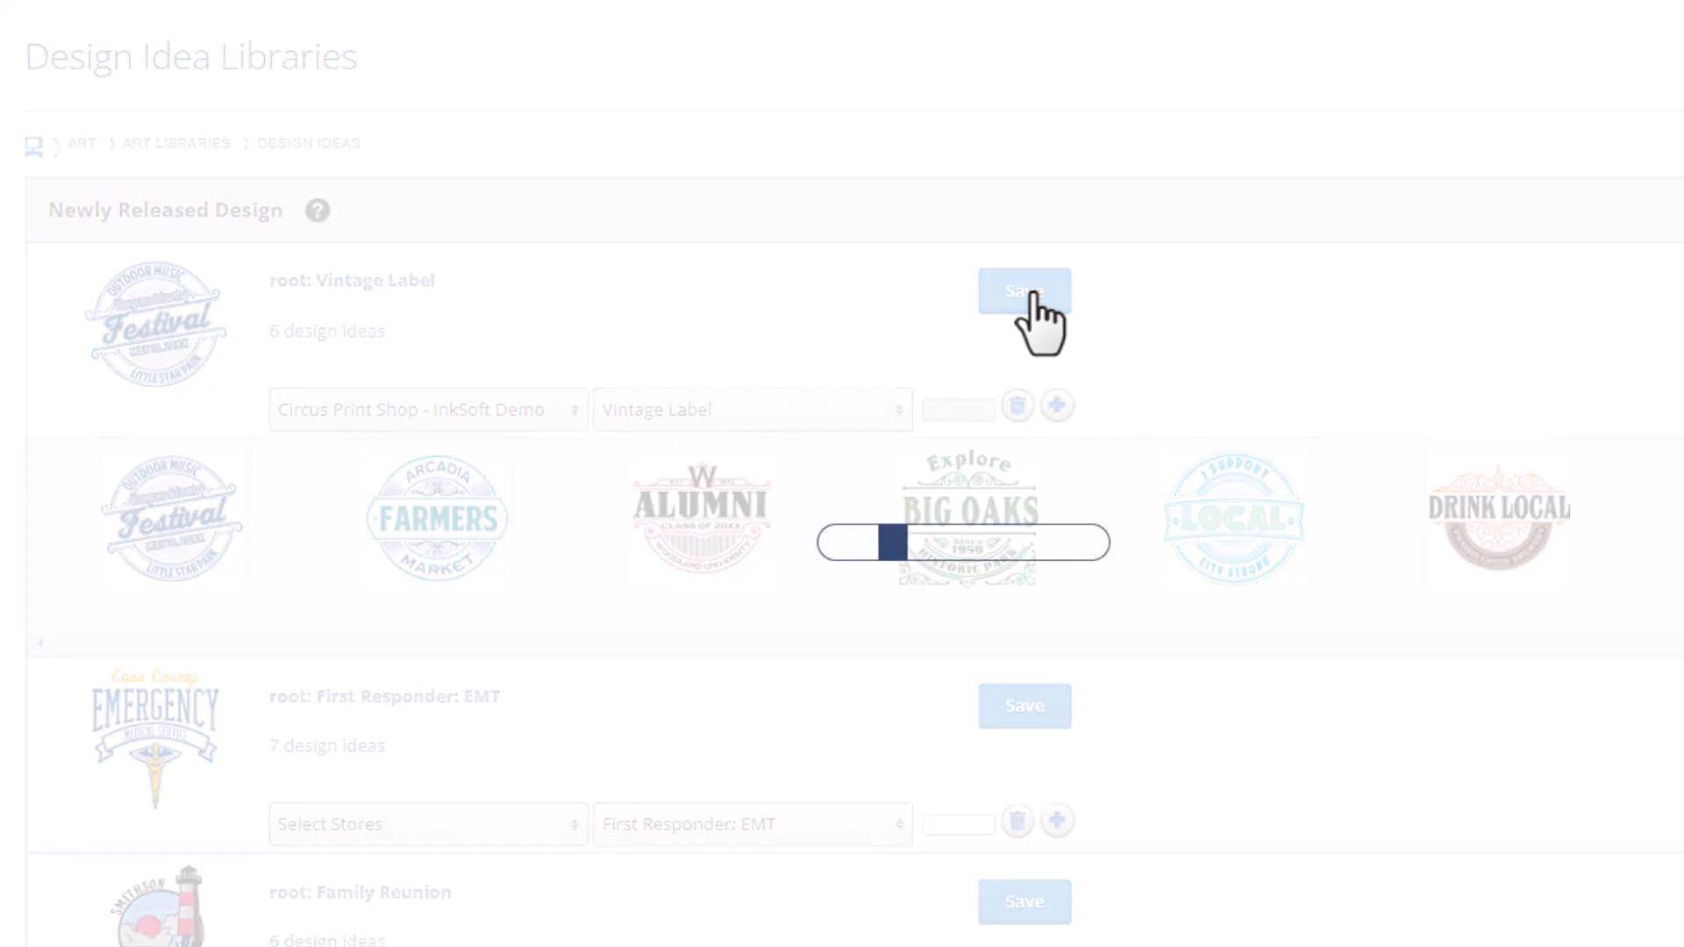
left_click(1021, 290)
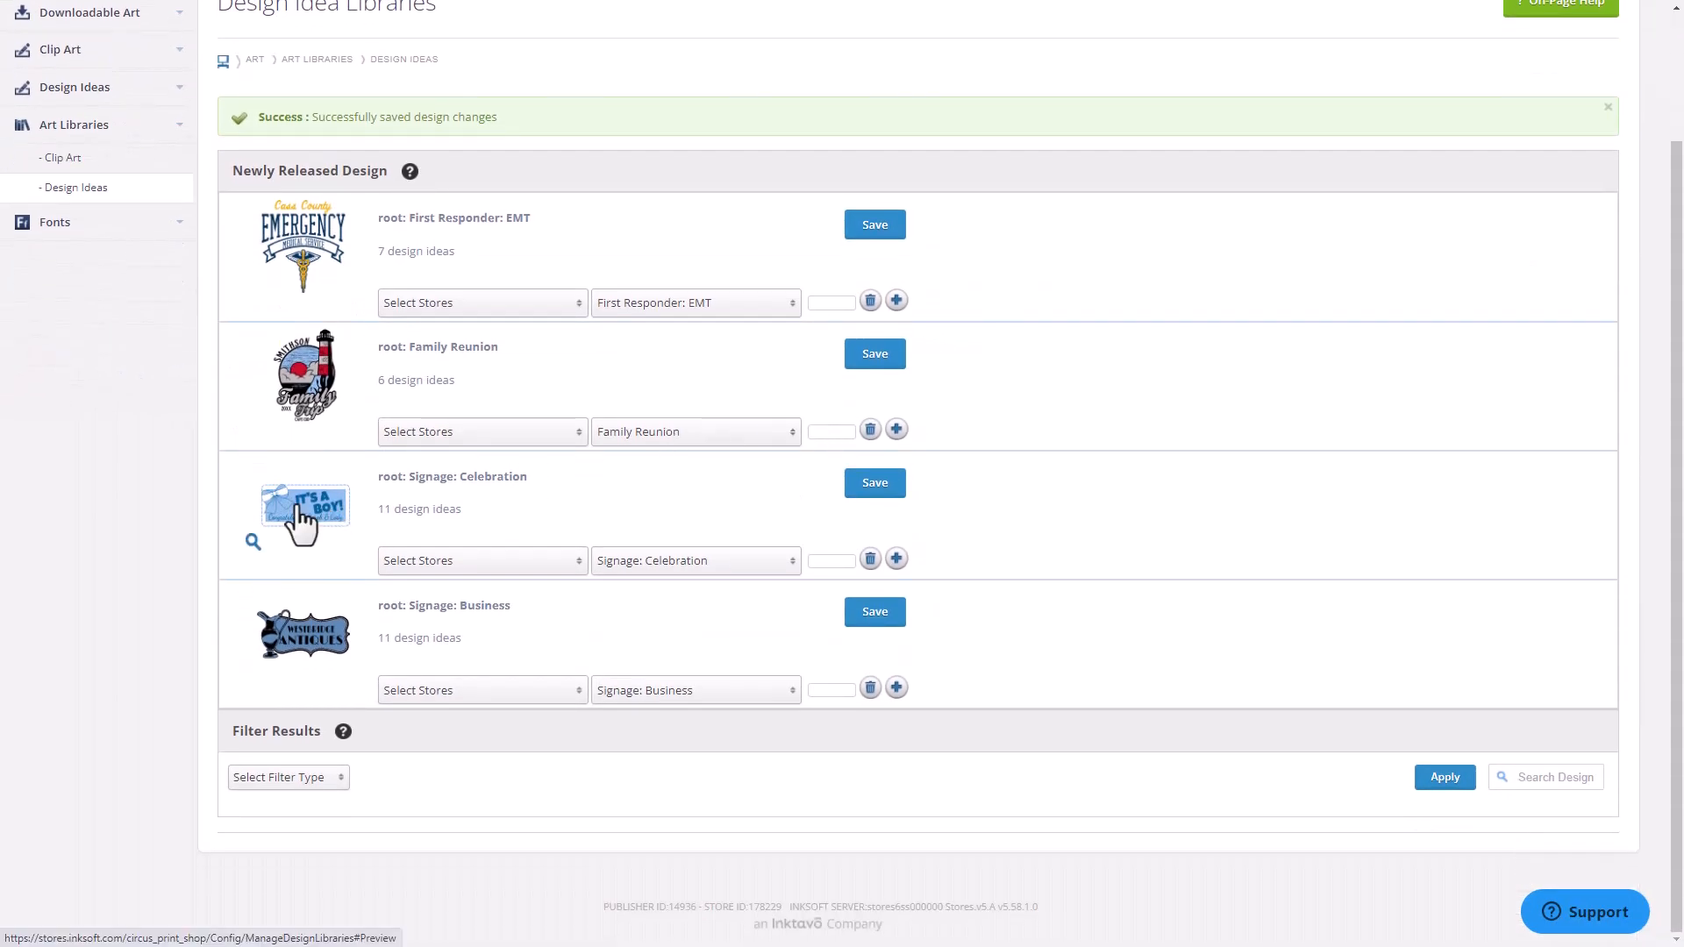
mouse_move(534, 569)
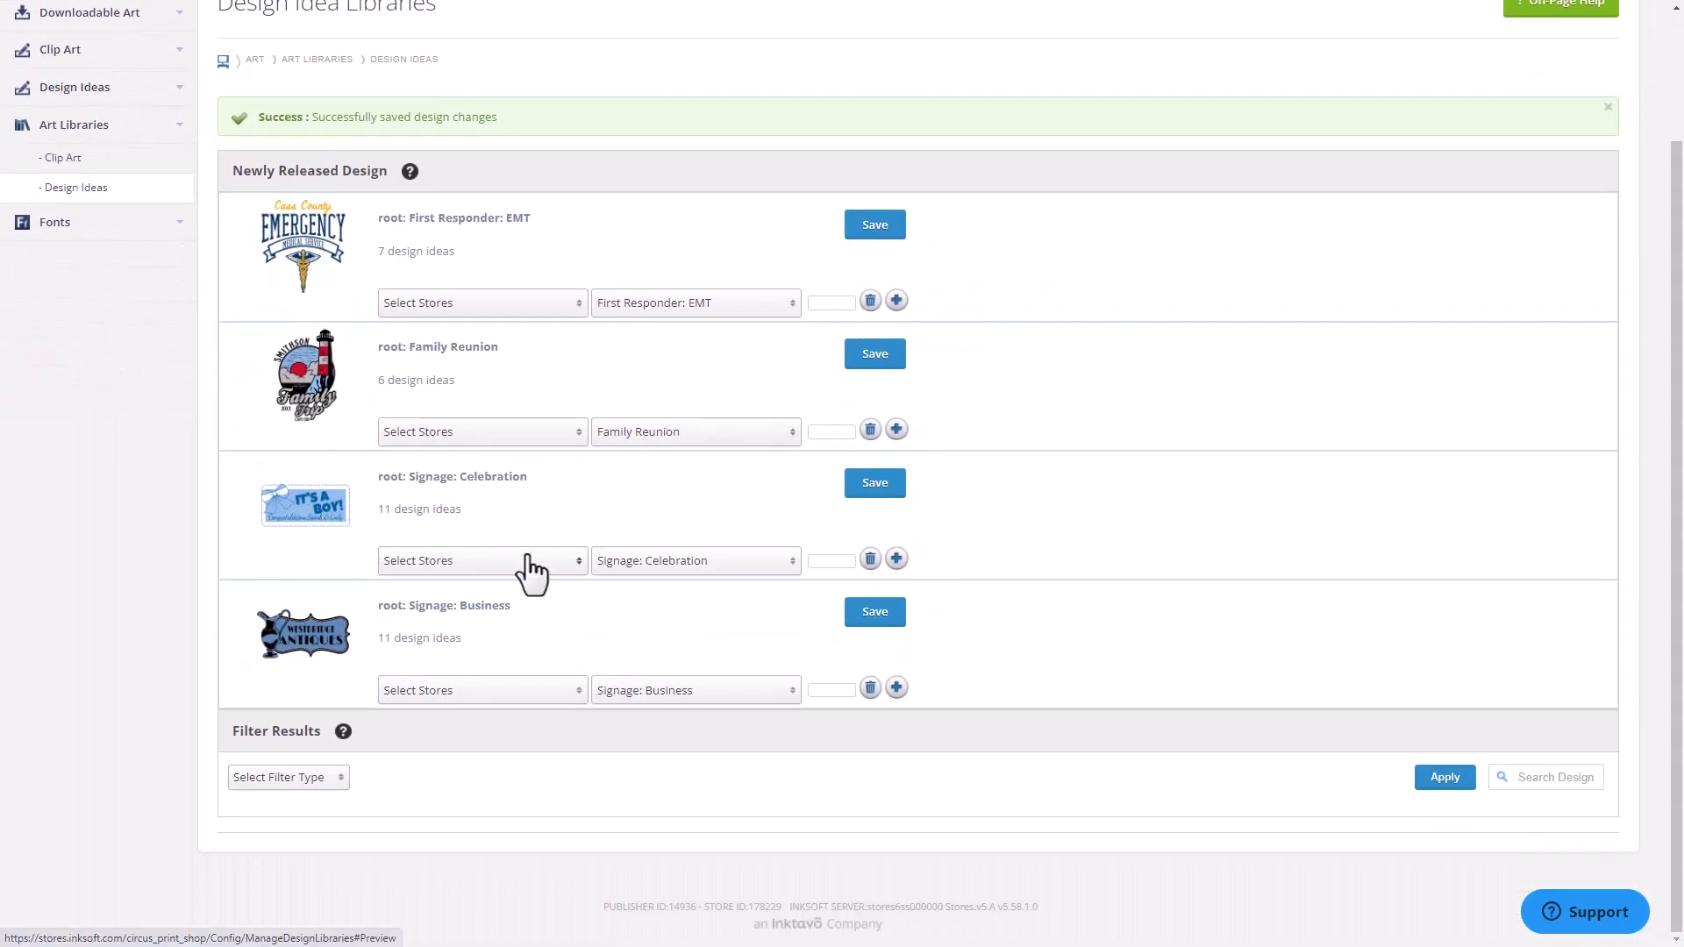
- Tick Circus Print Shop - InkSoft Demo in the Signage: Celebration store list
left_click(481, 559)
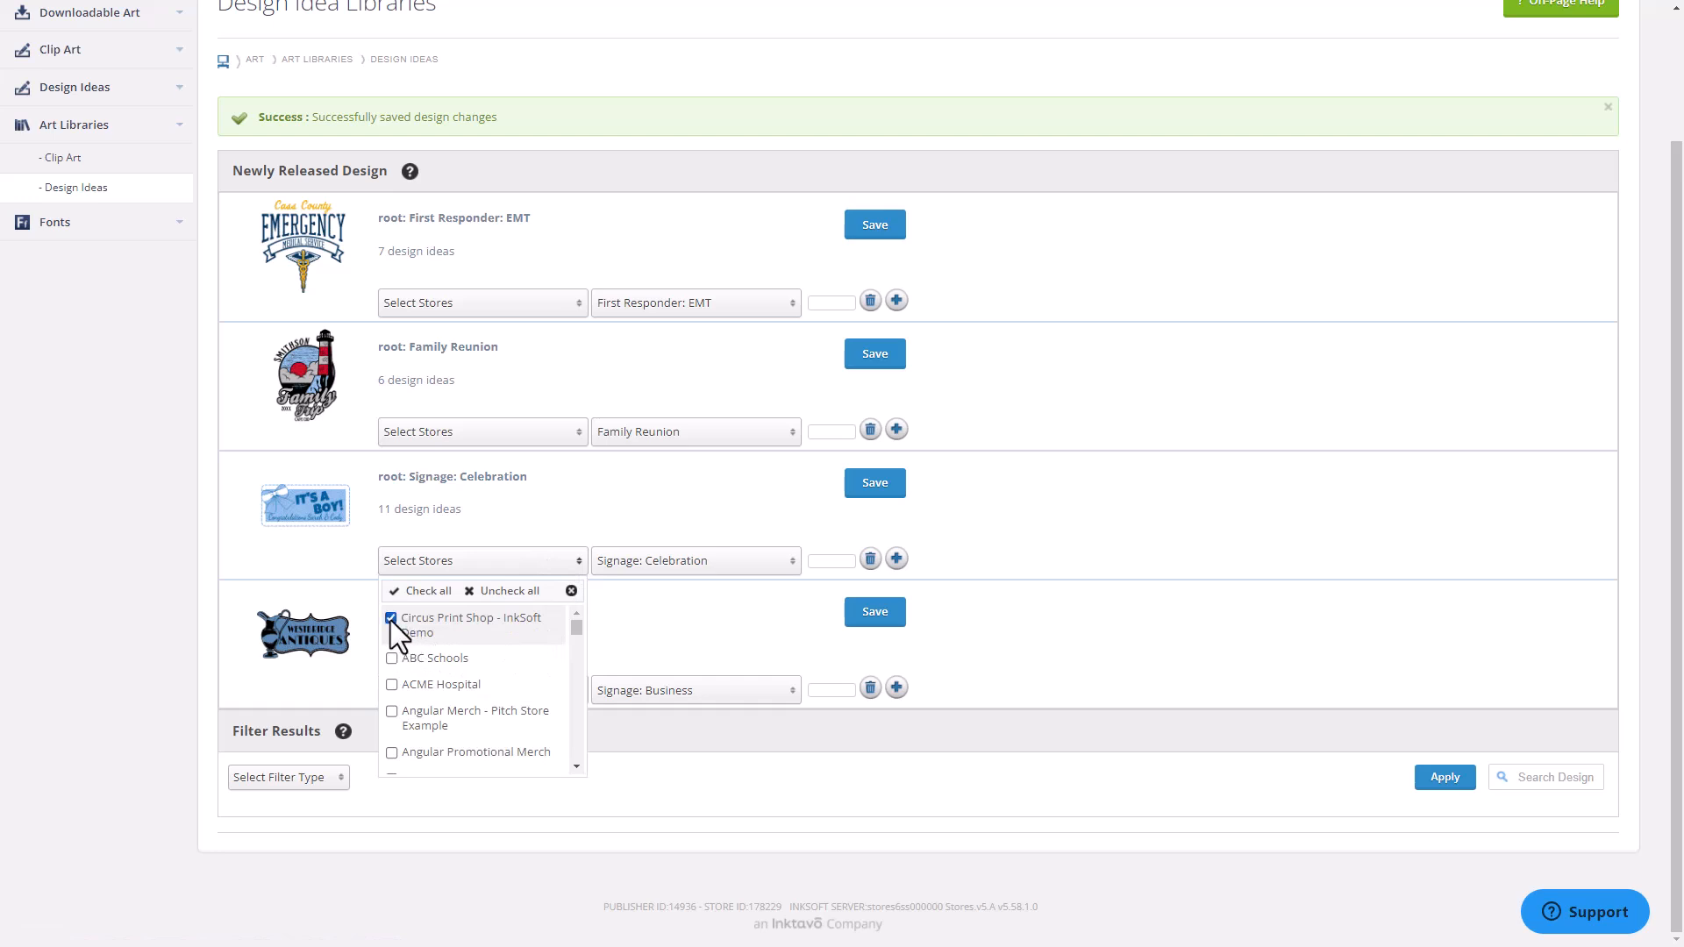
left_click(392, 620)
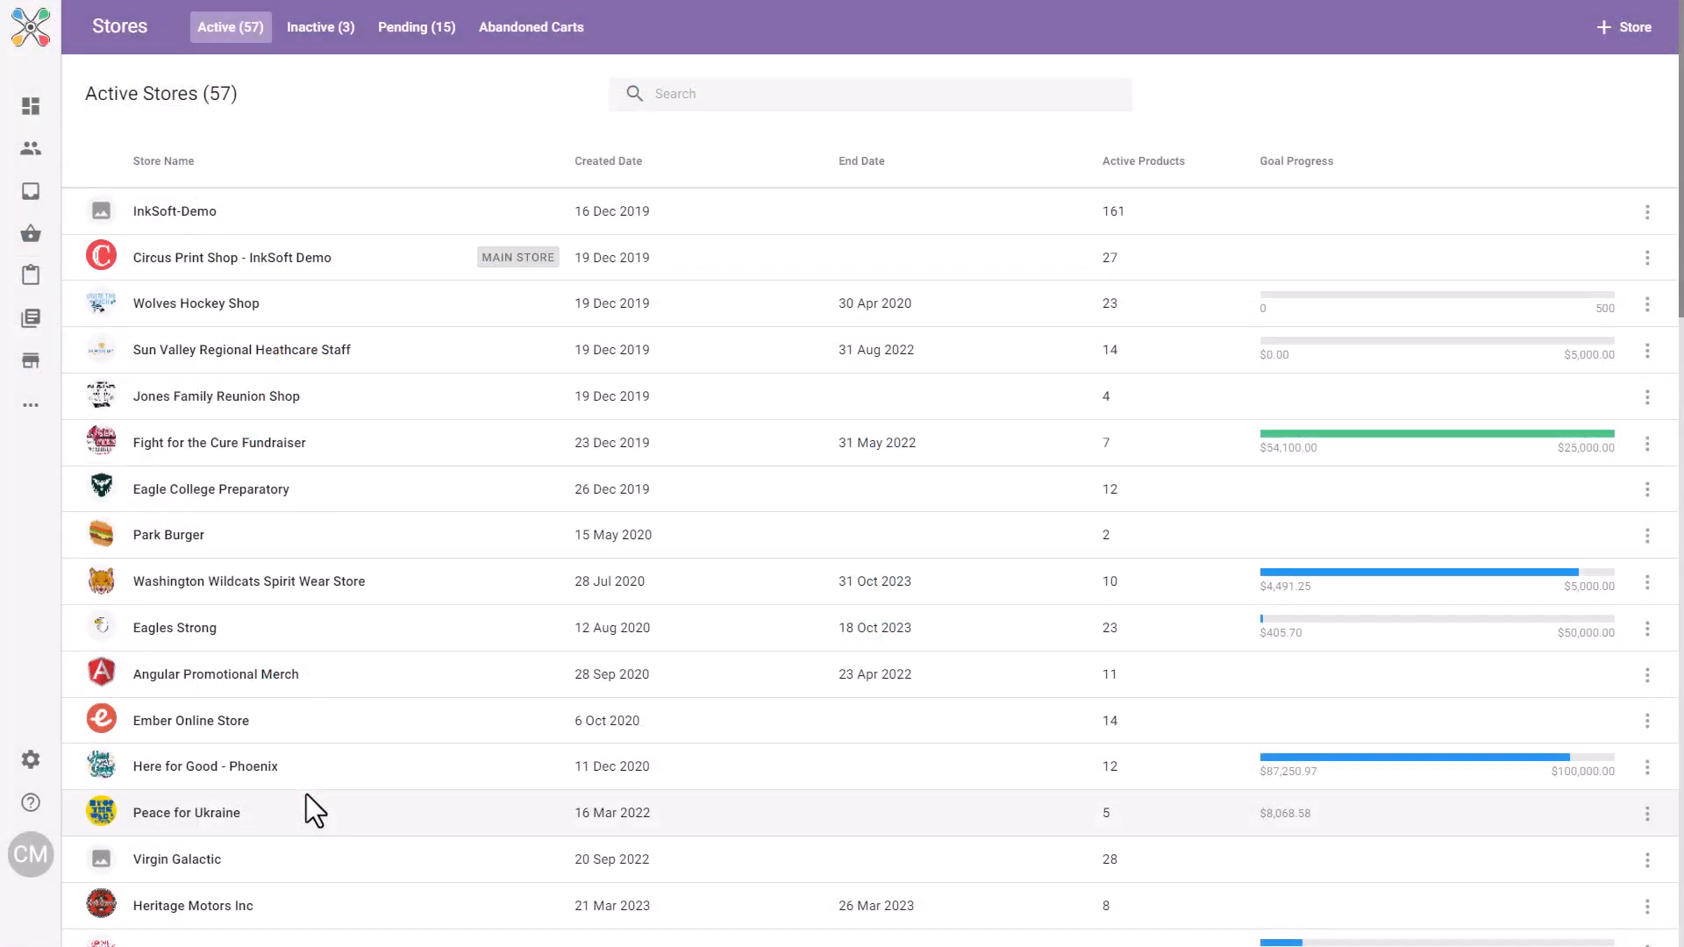
- Open the Central High Boosters store's Designer settings
scroll("down", 3)
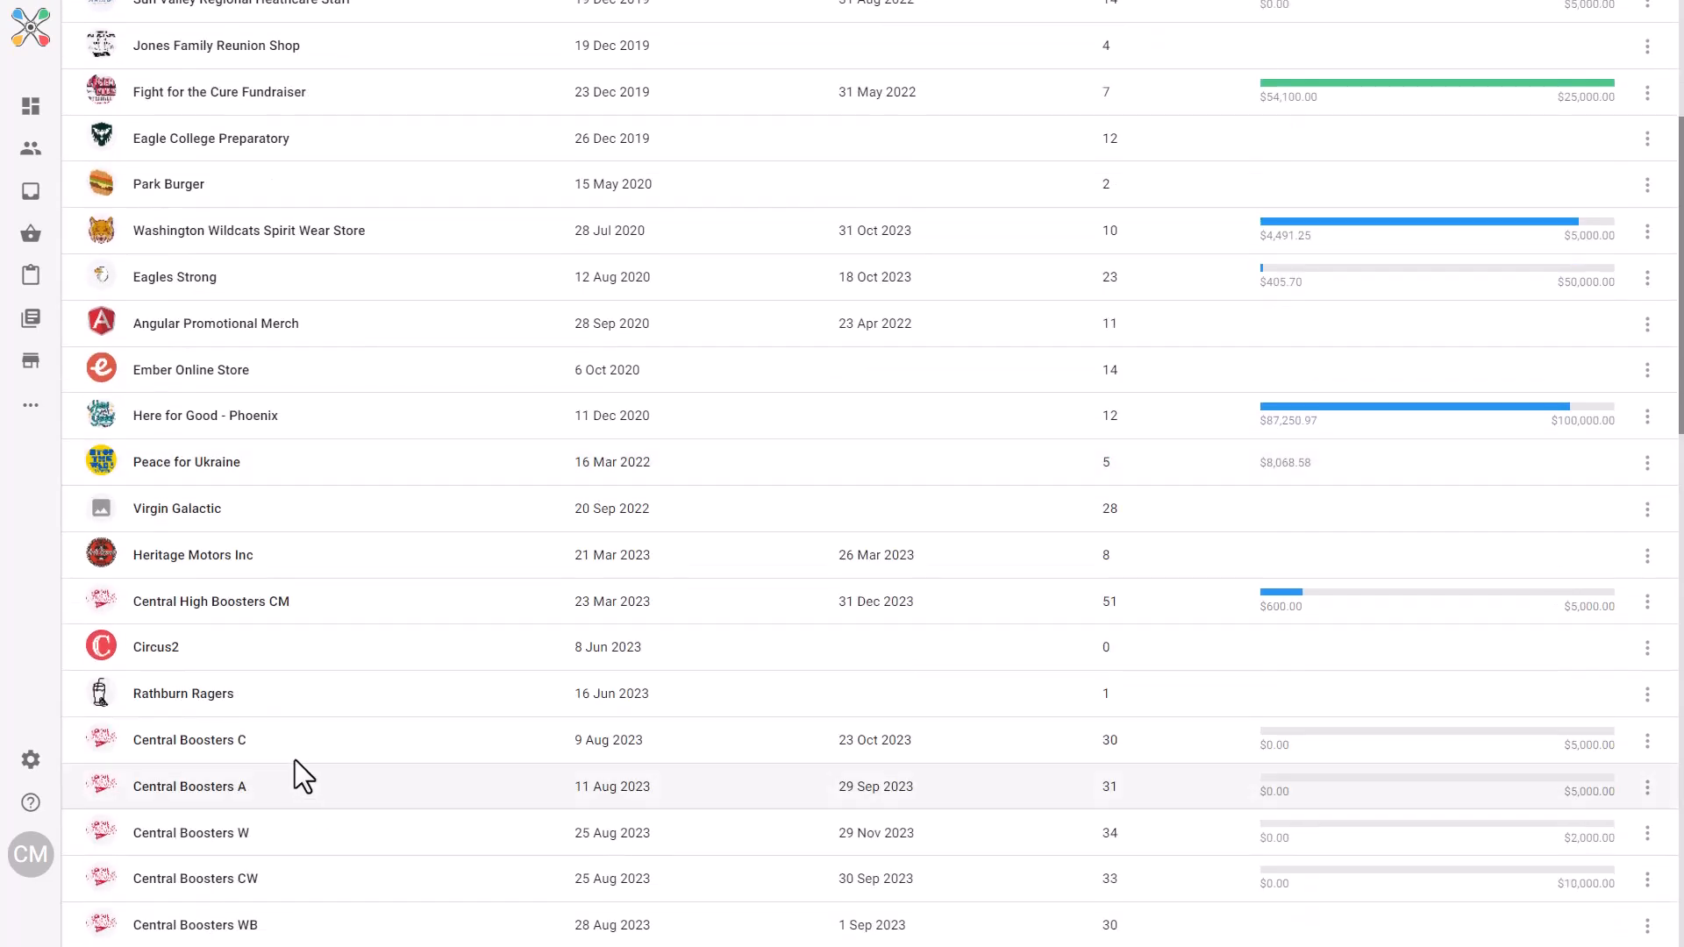
left_click(210, 600)
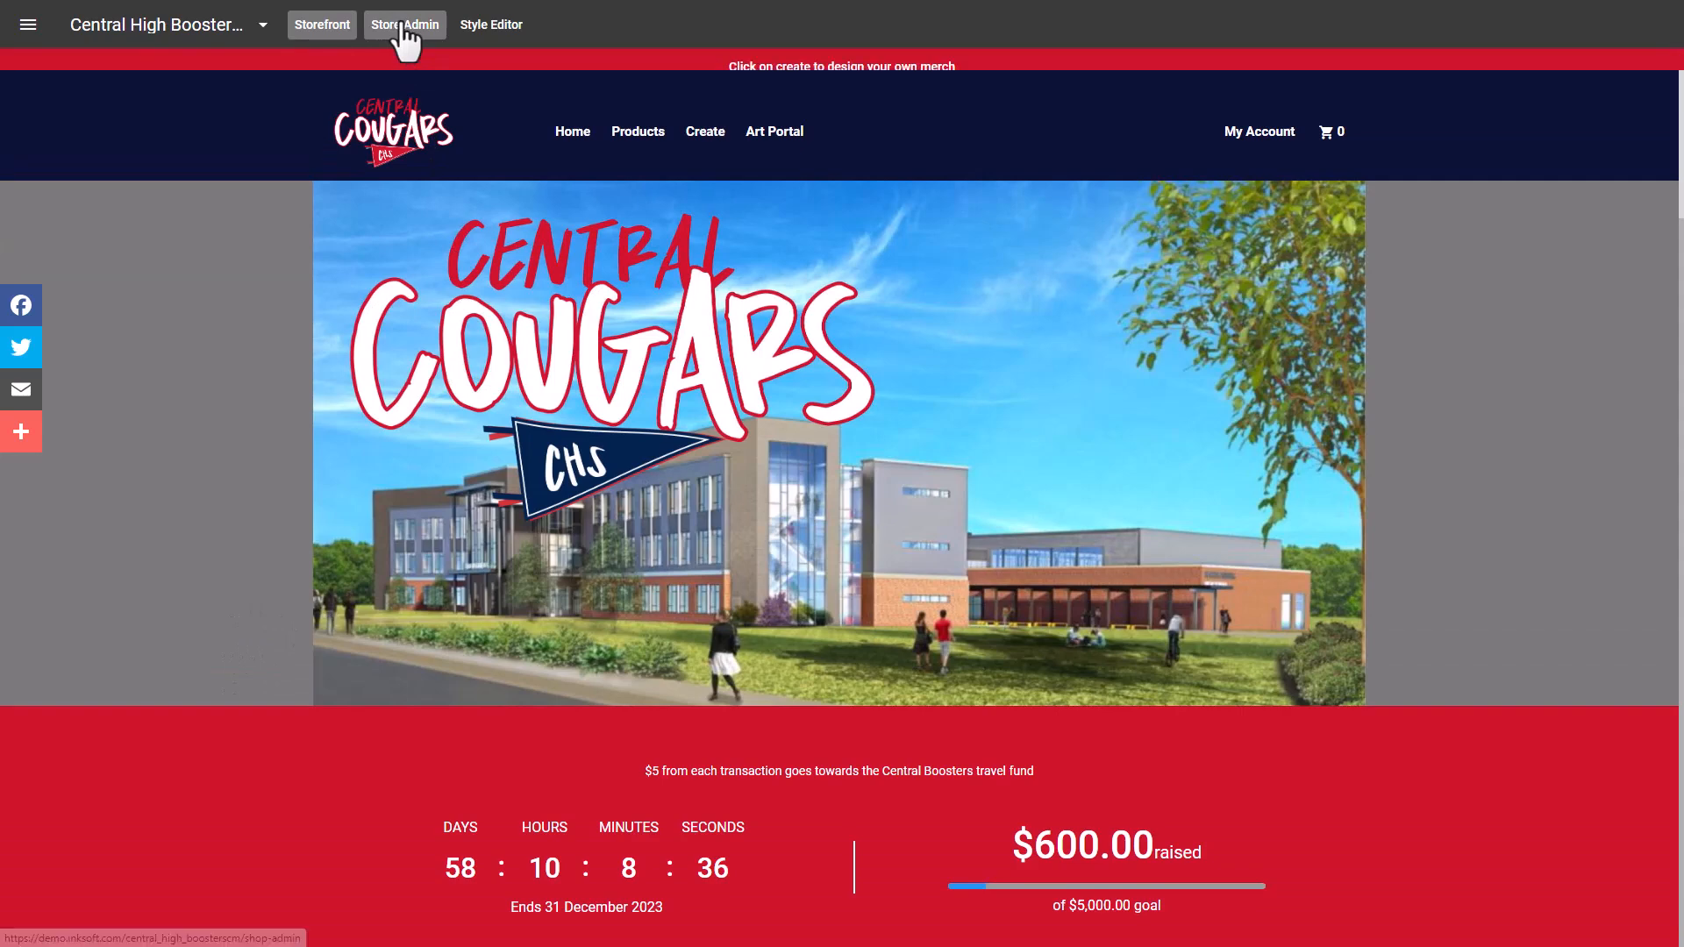
left_click(405, 24)
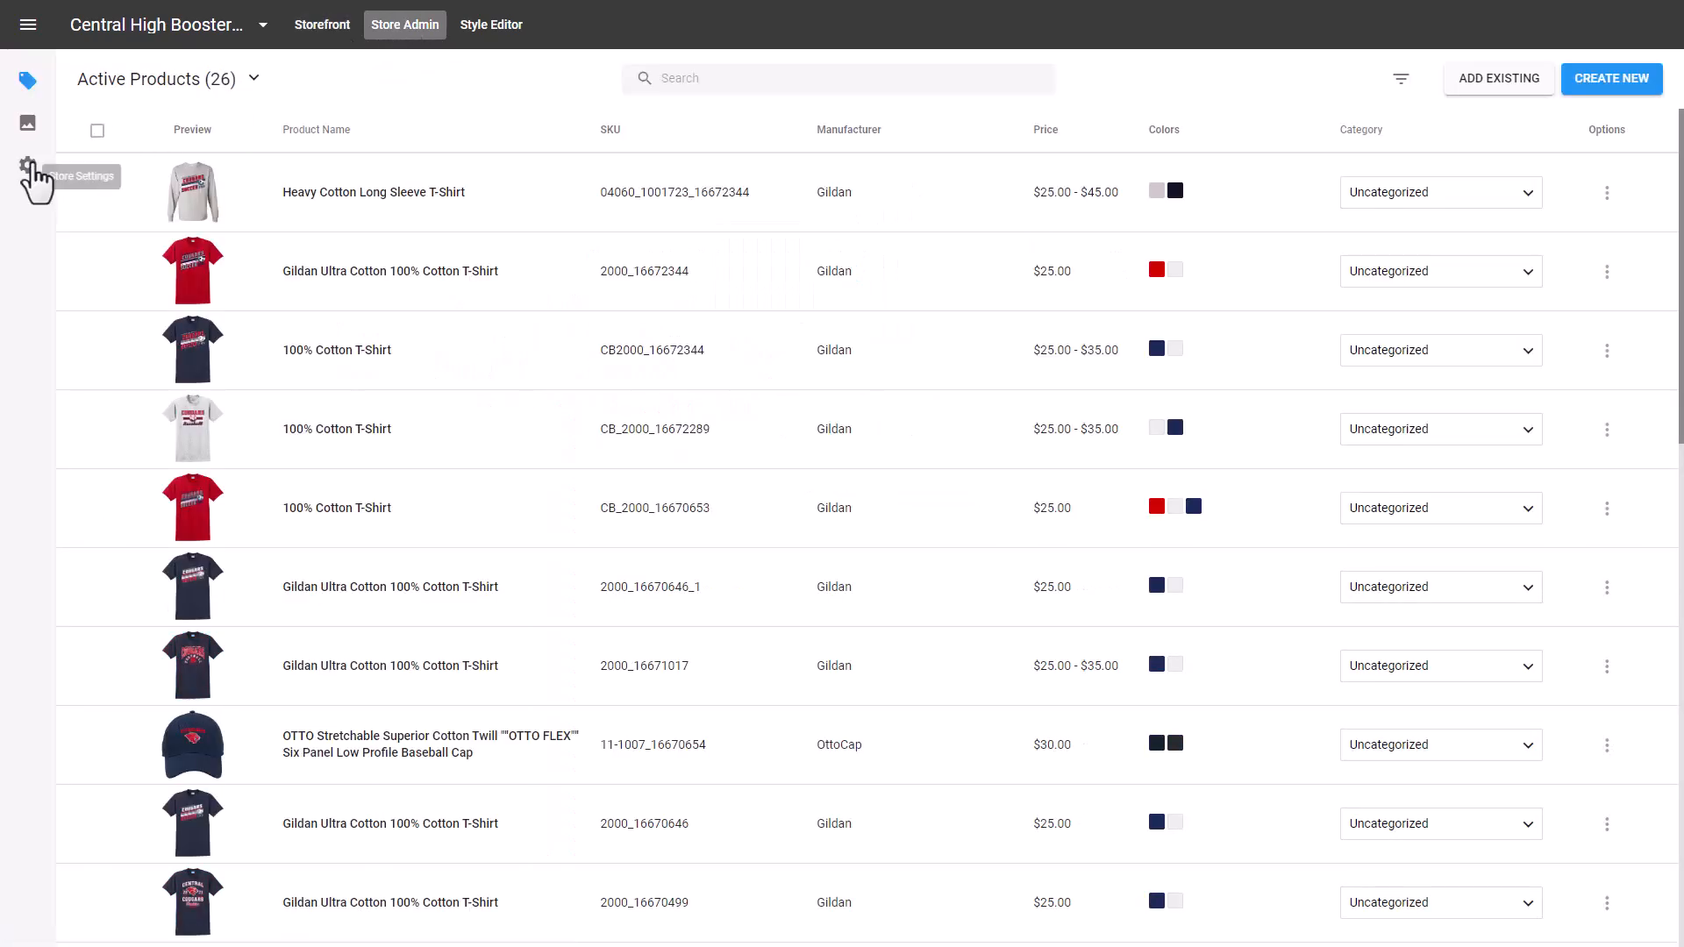
left_click(28, 169)
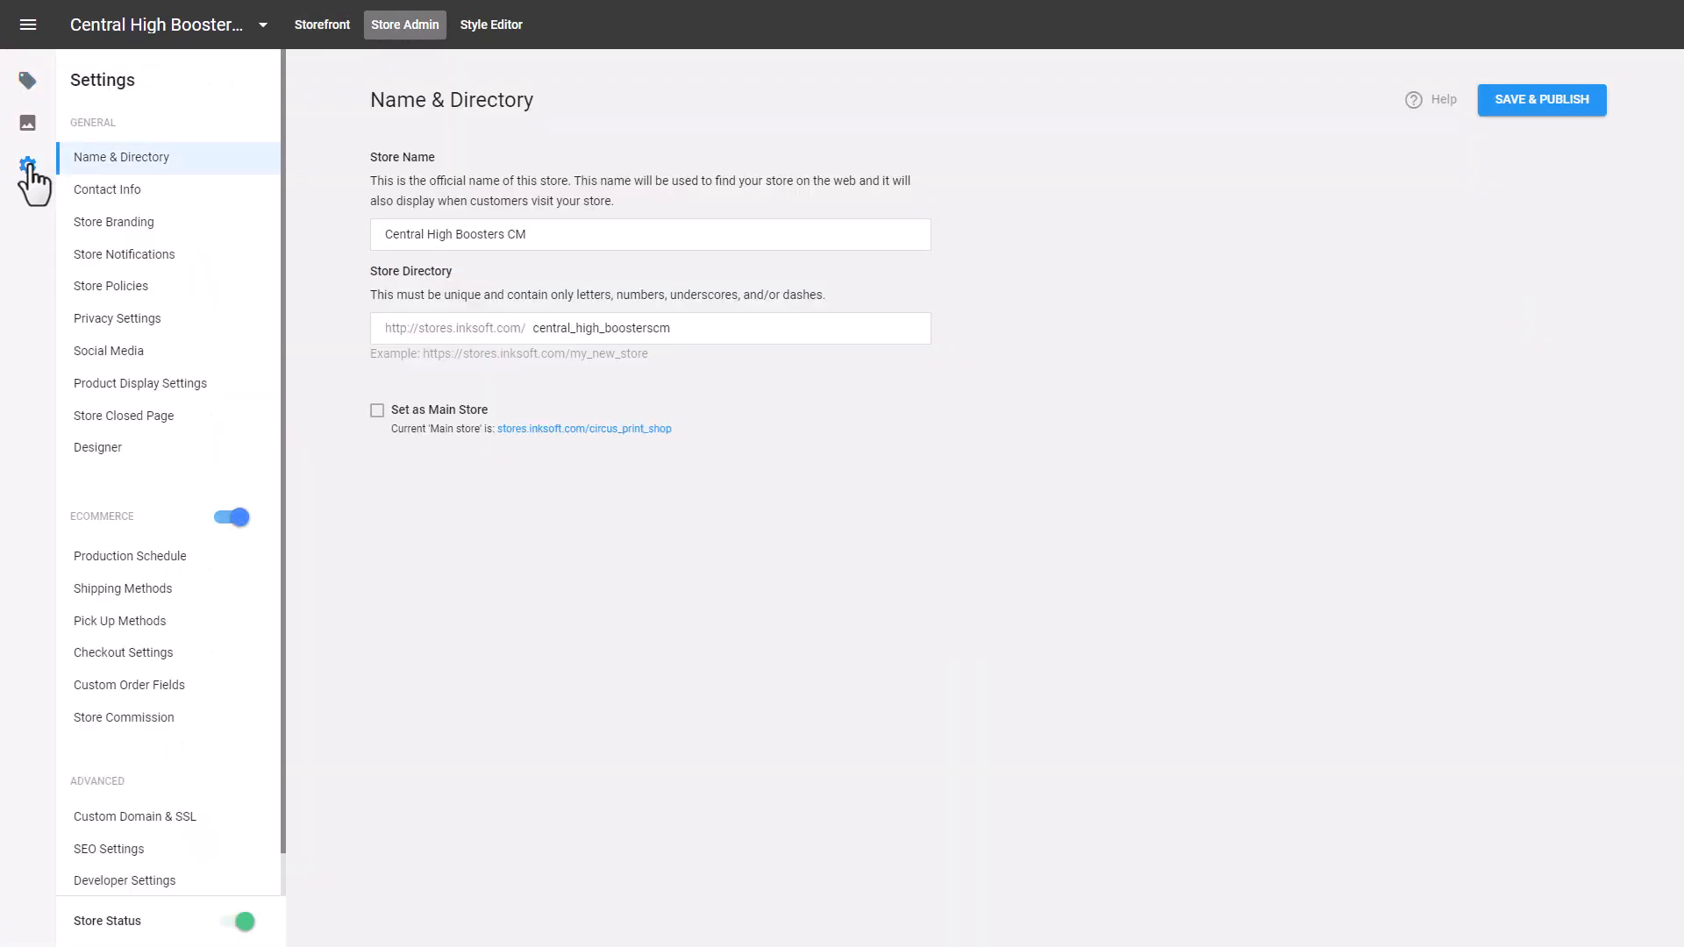
left_click(96, 446)
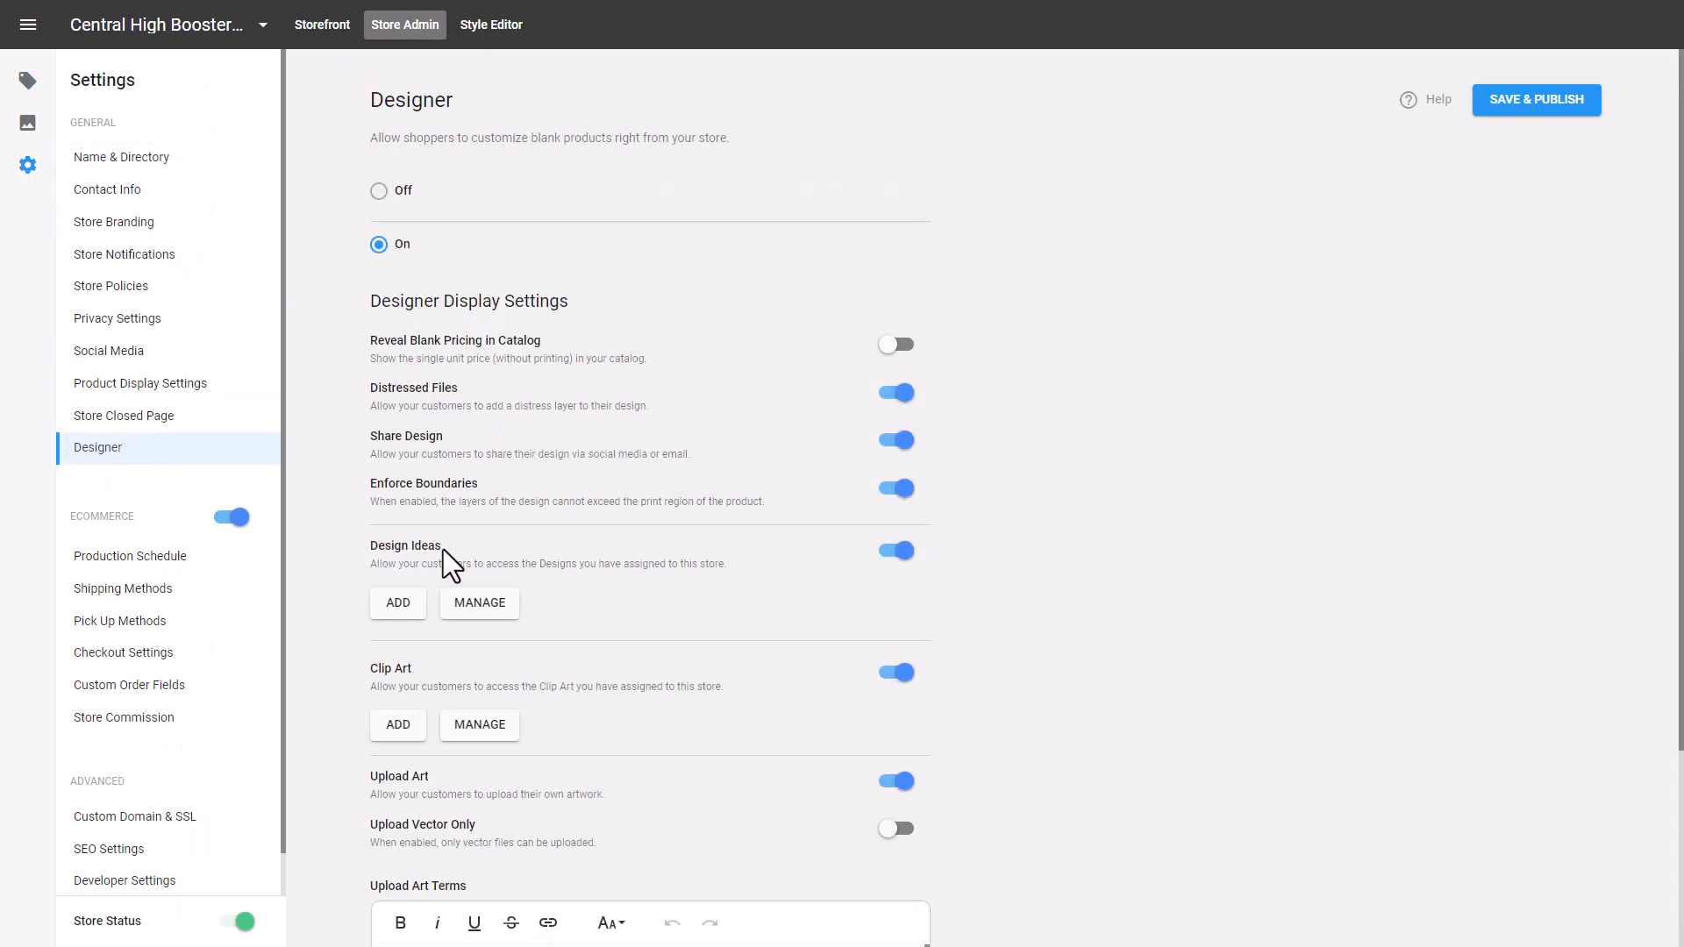
- Add the Signage category from Circus Print Shop - InkSoft Demo to Design Ideas
left_click(398, 603)
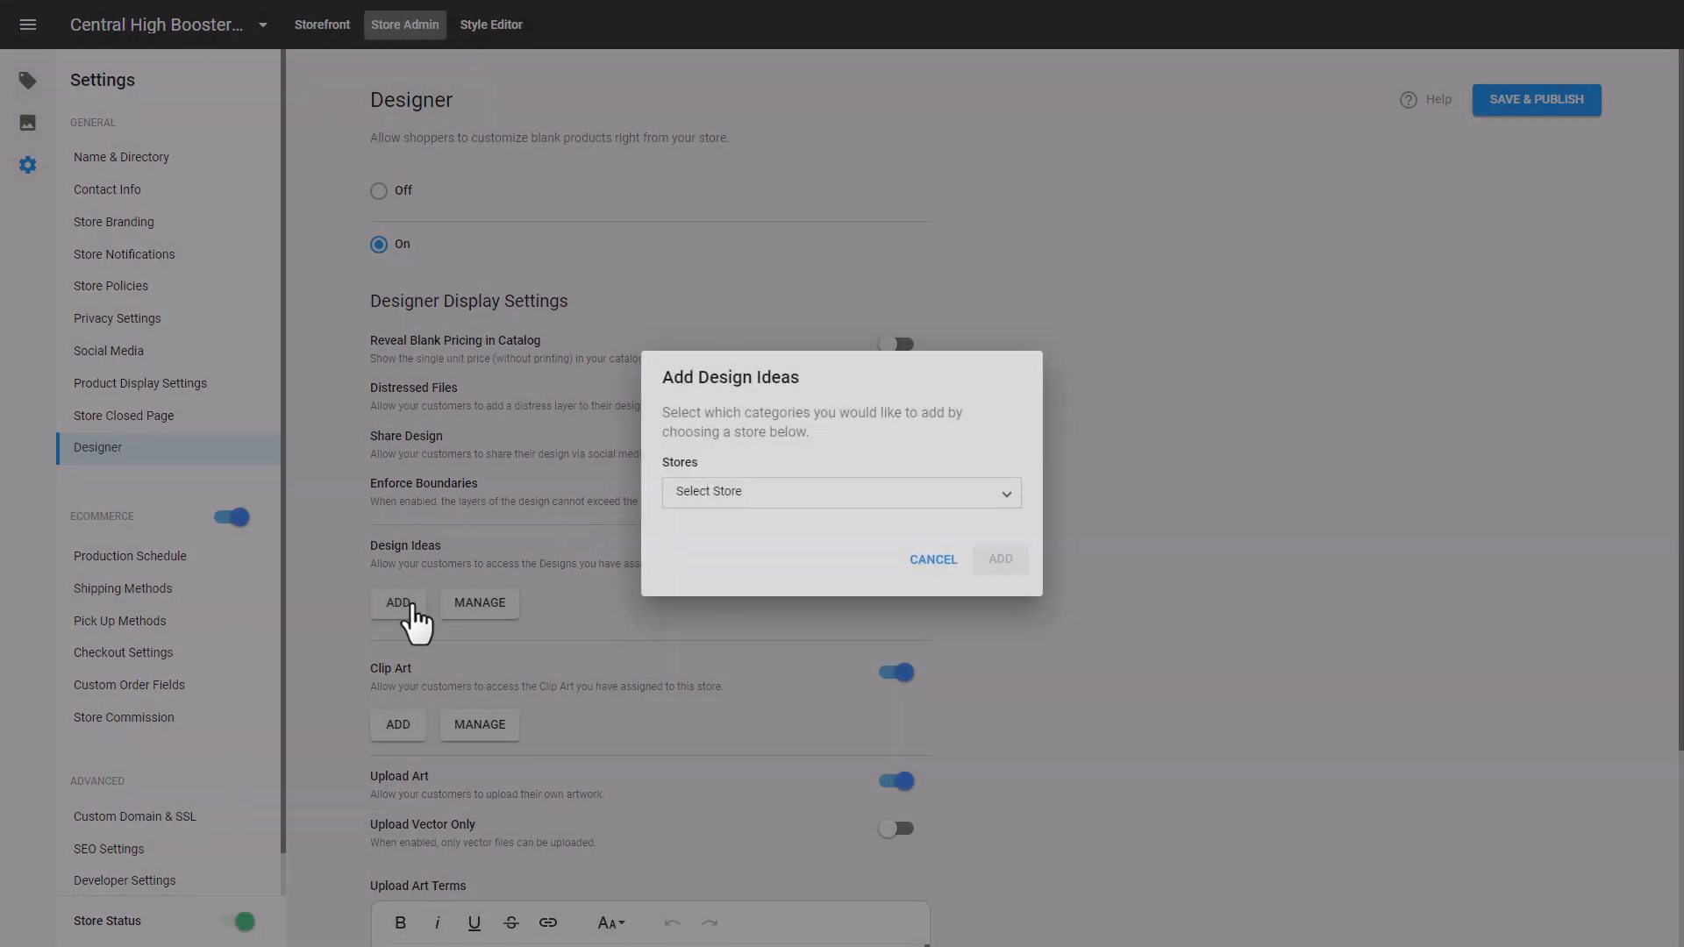
left_click(841, 492)
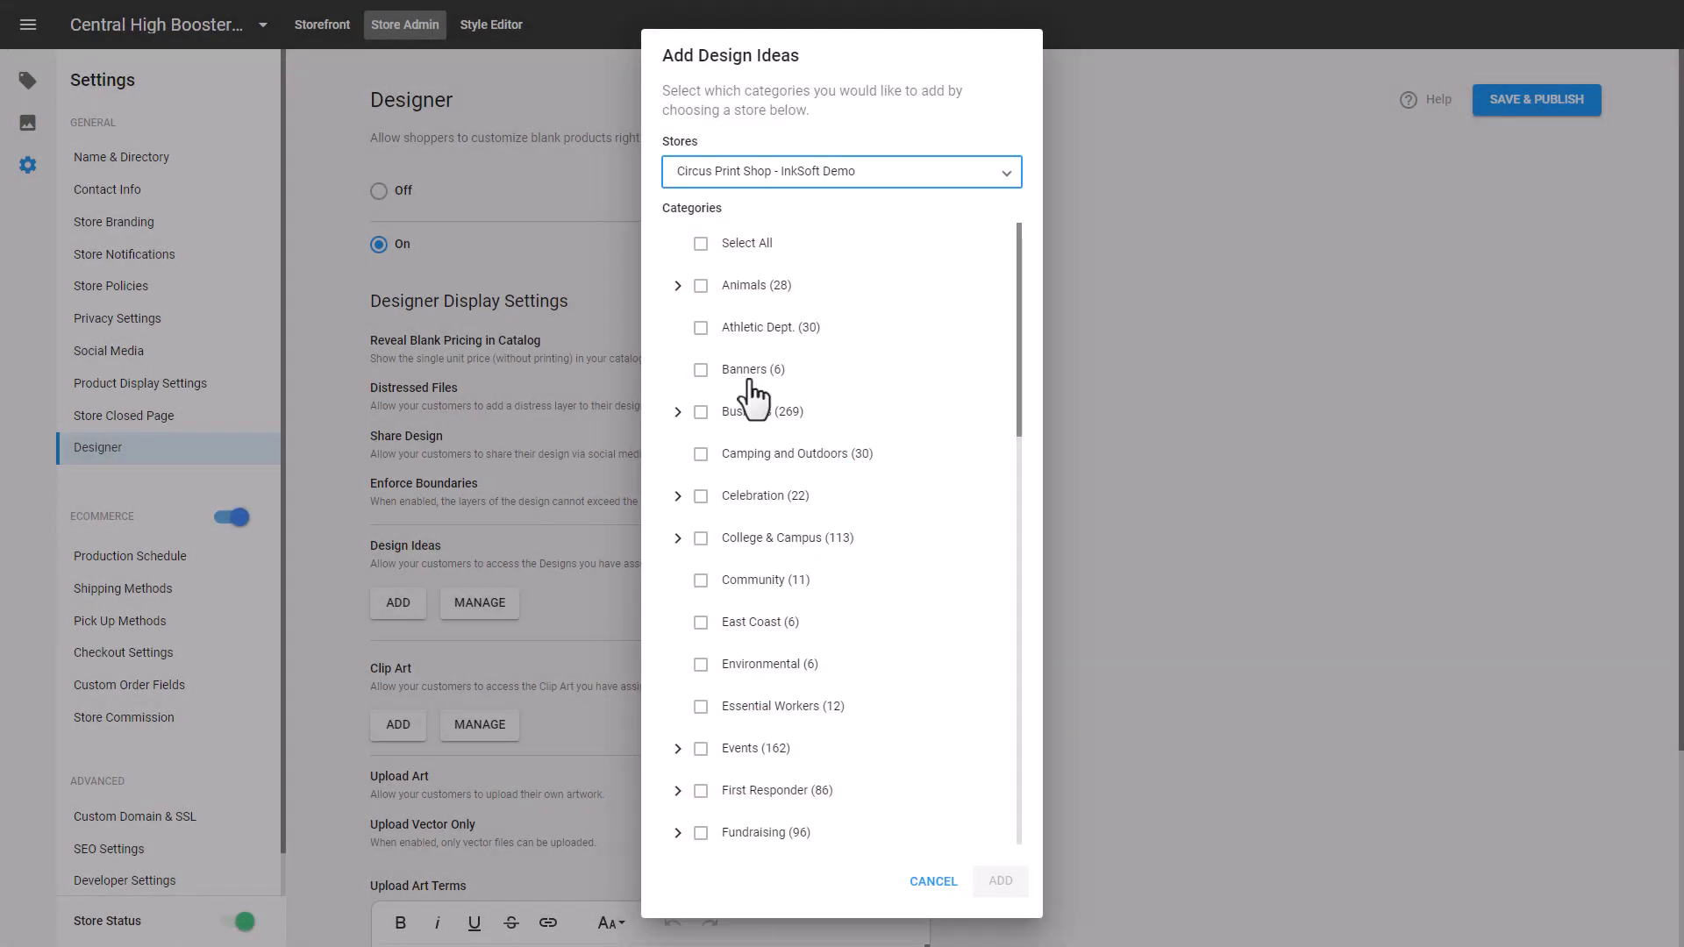
scroll("down", 3)
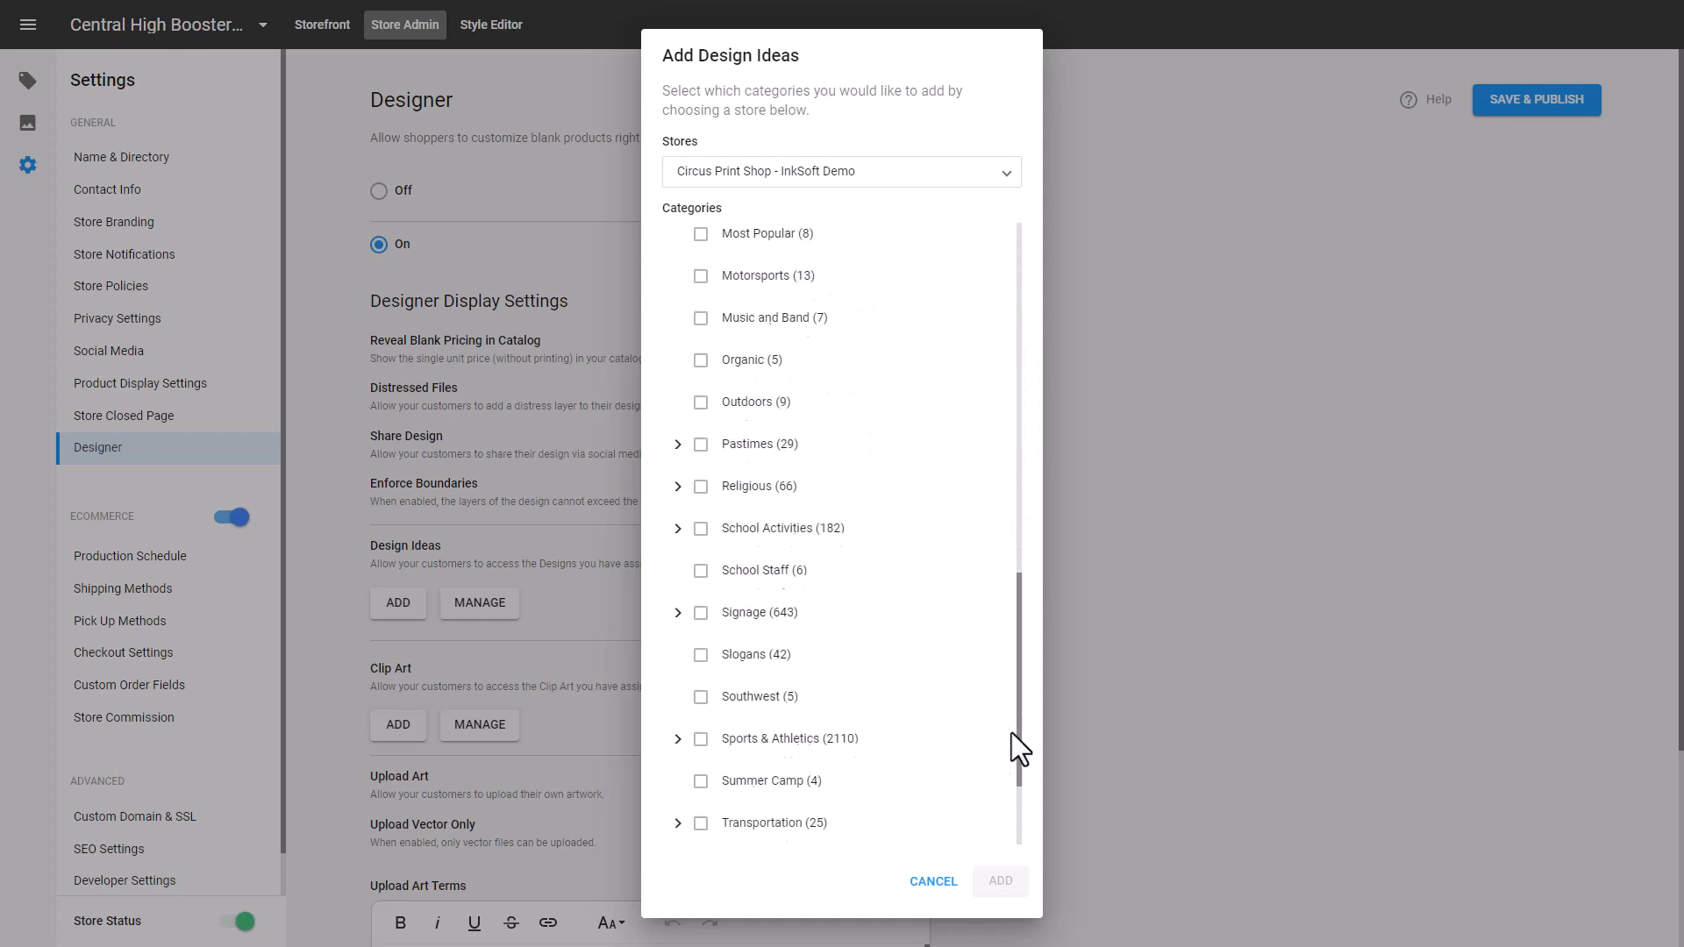
scroll("down", 3)
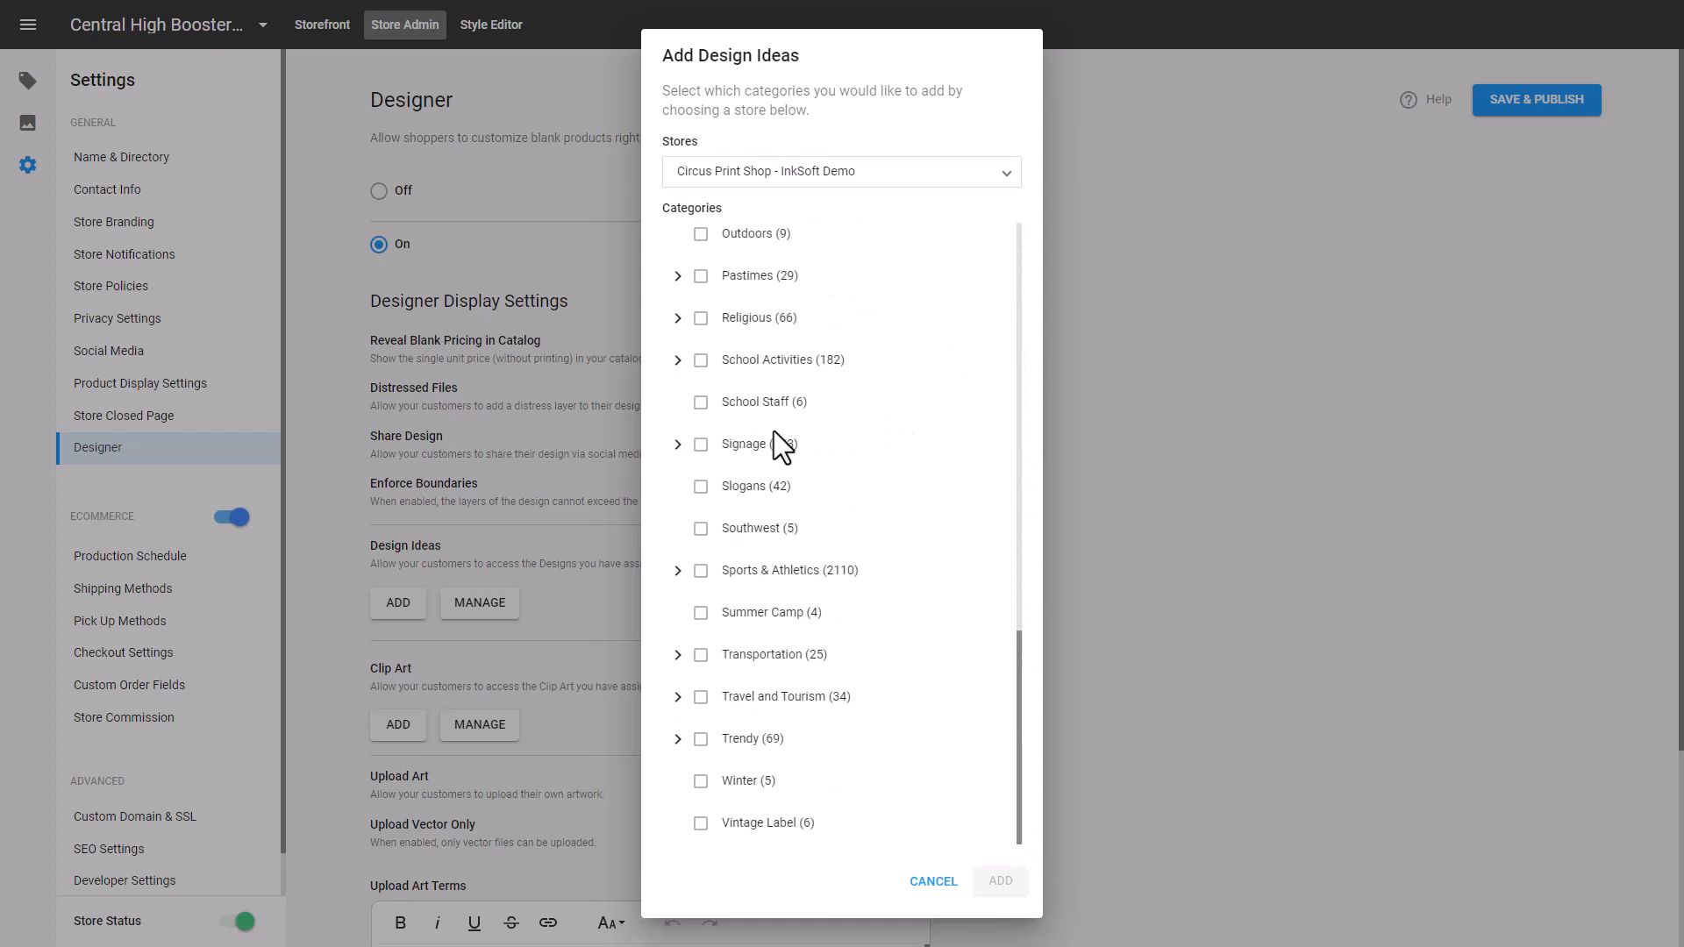
left_click(700, 444)
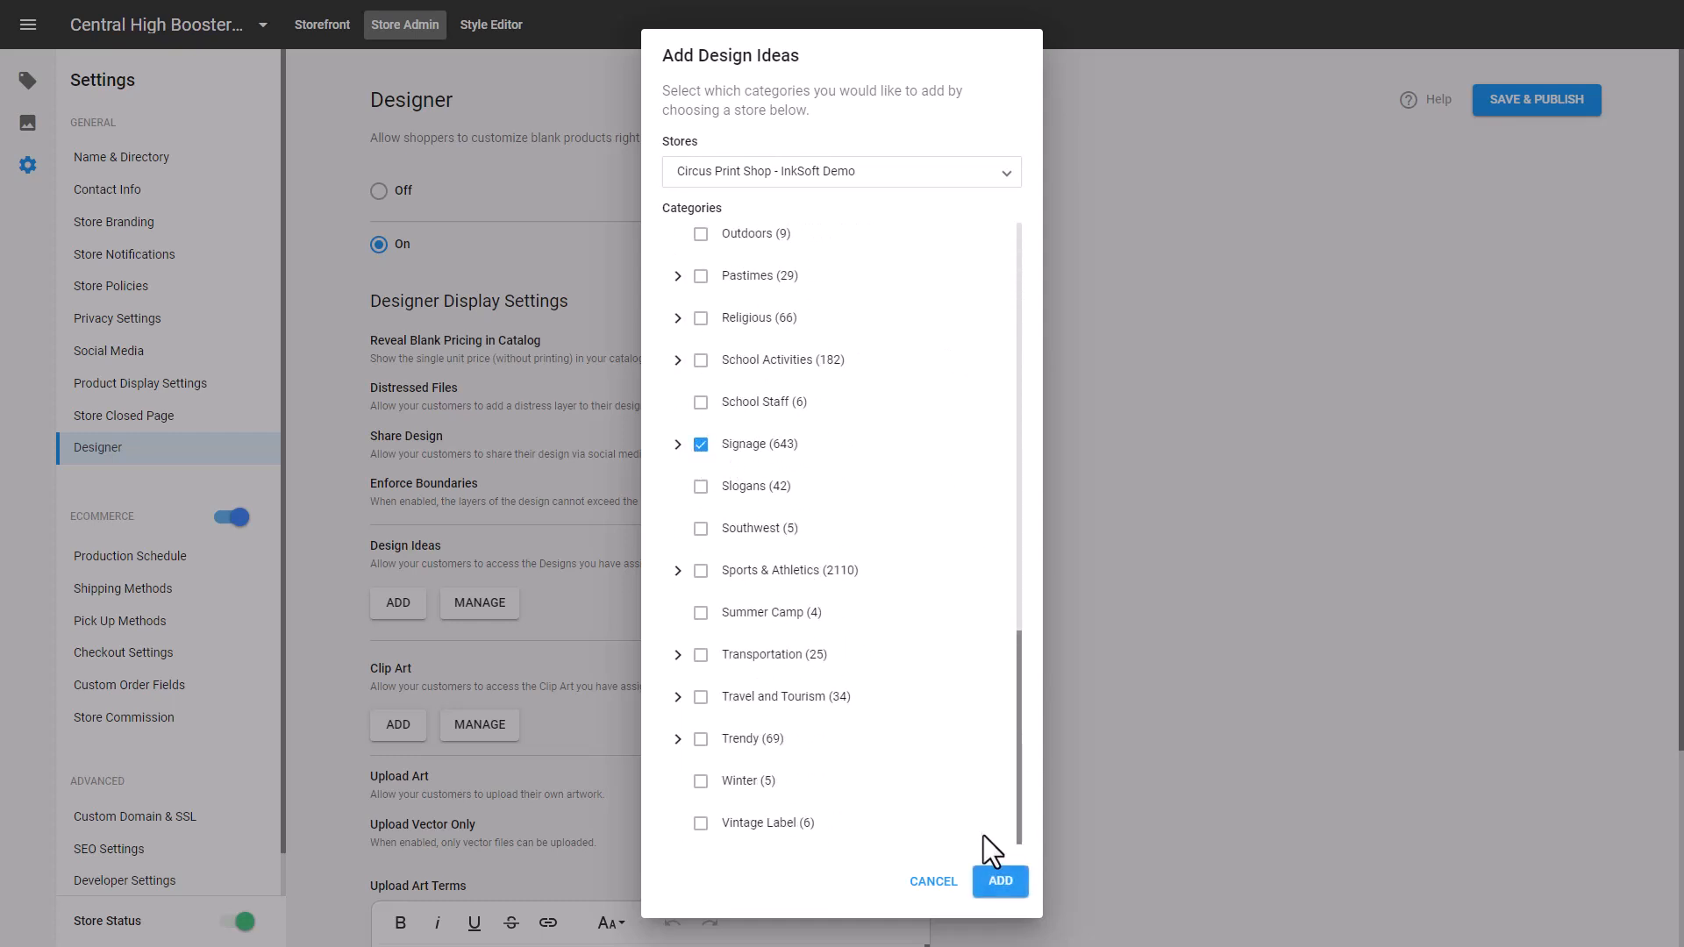
left_click(998, 881)
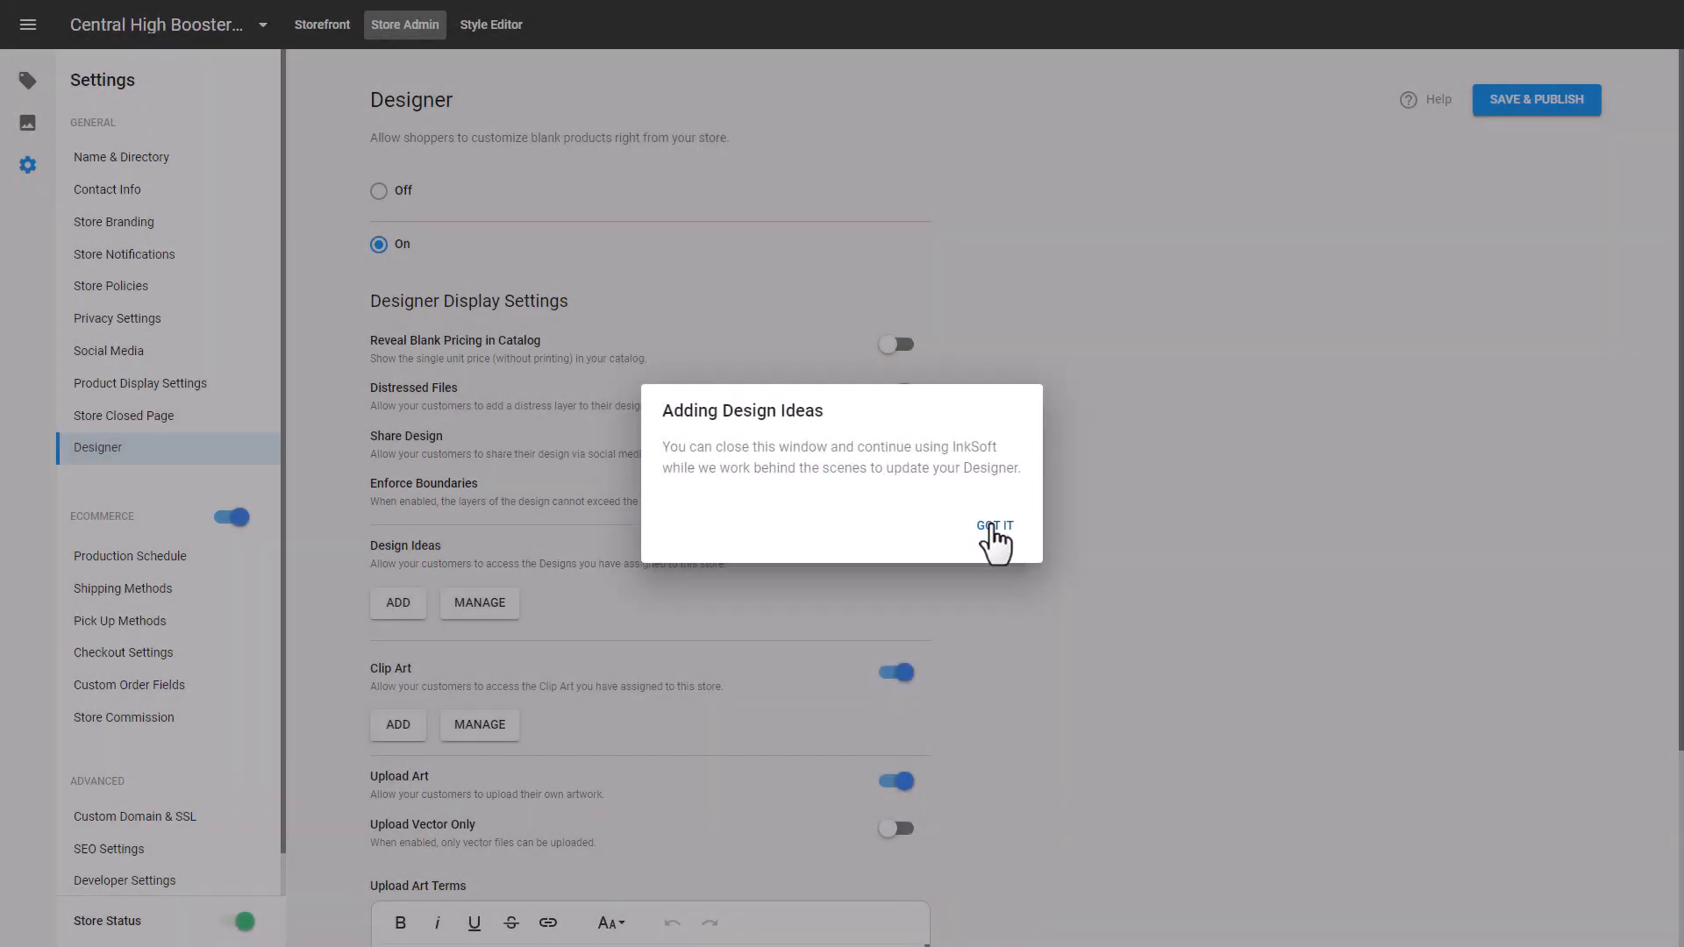
left_click(992, 526)
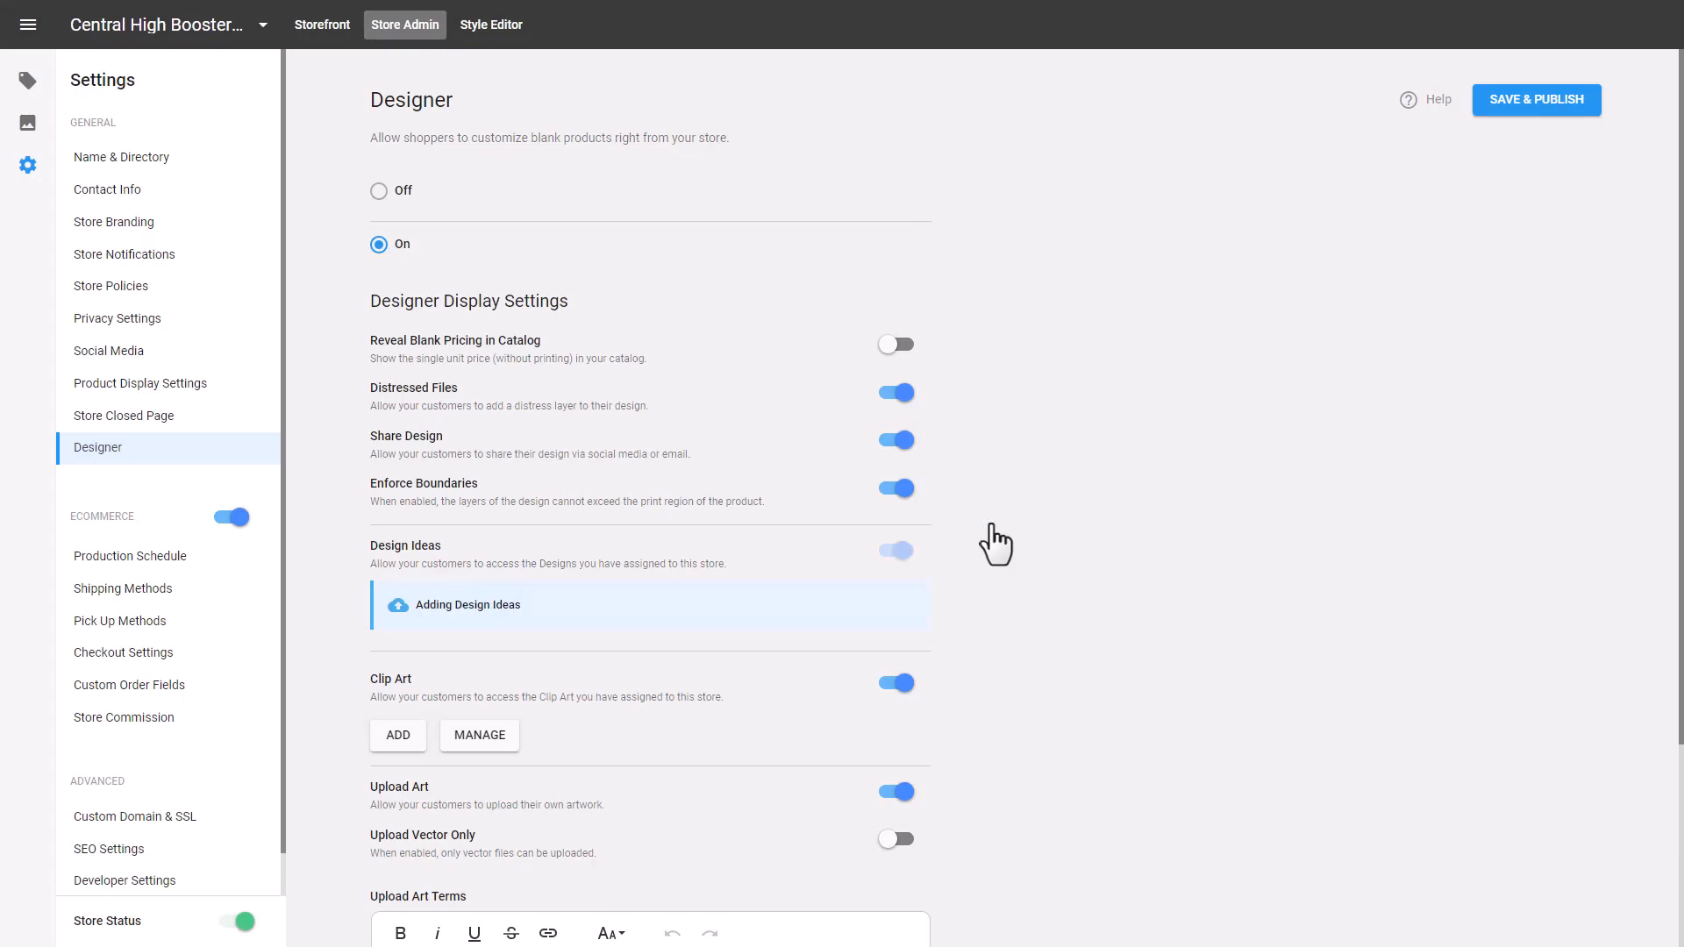
left_click(321, 23)
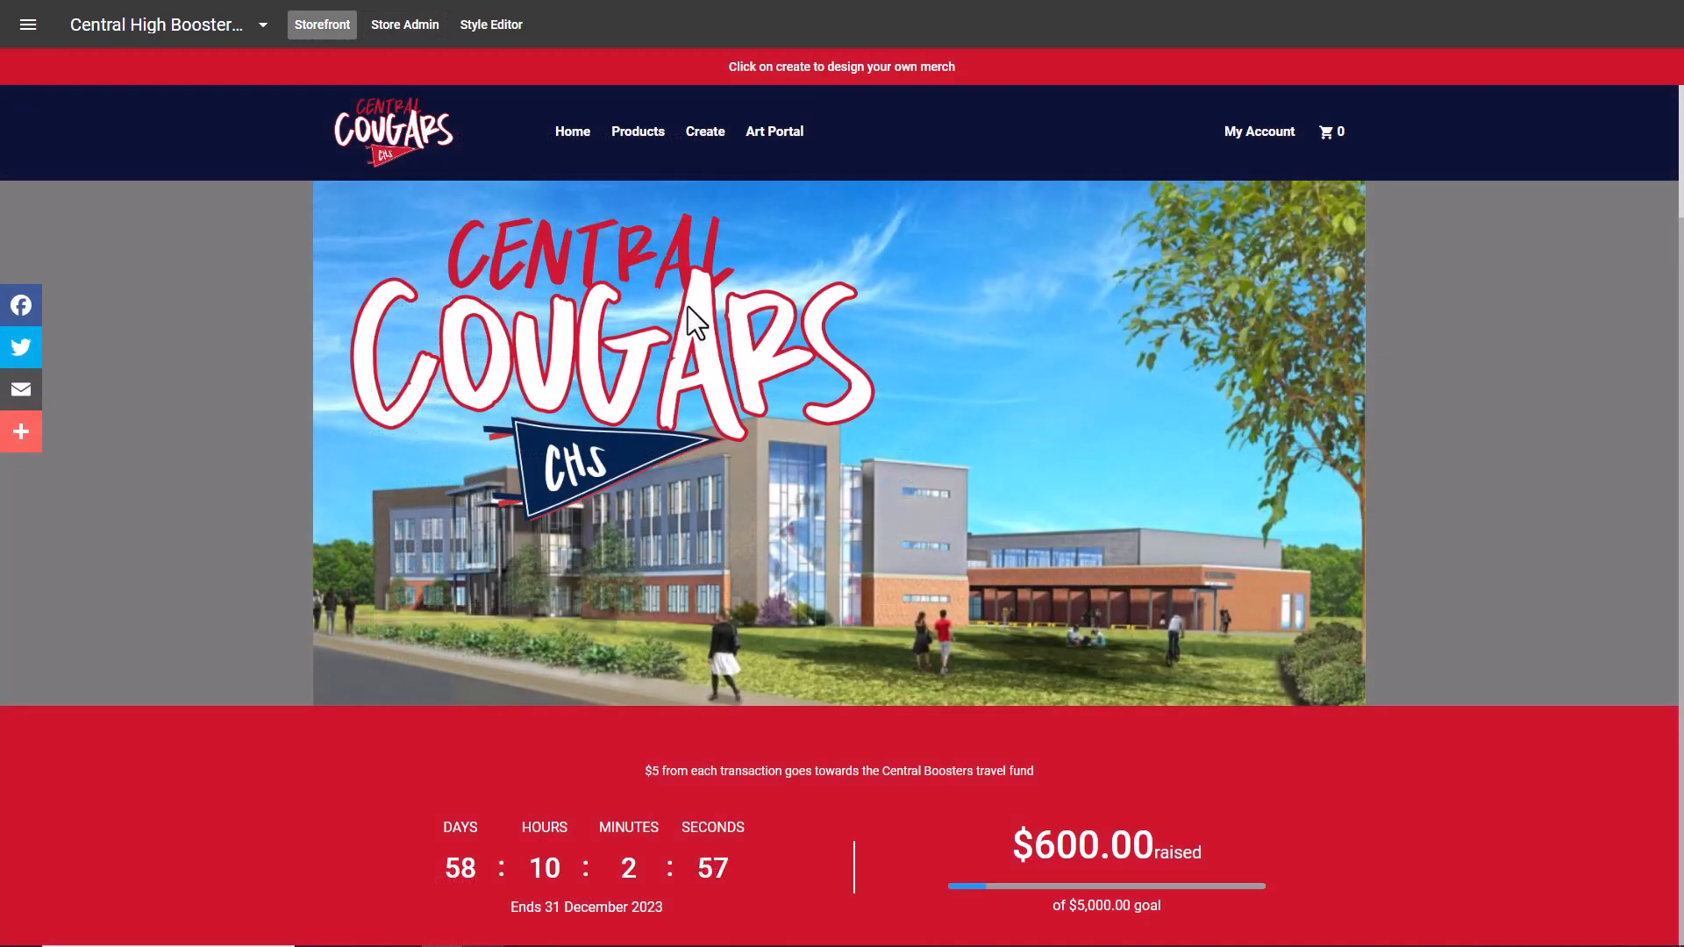
- Set up a Hot Pink, 6 x 3 ft Matte Vinyl Banner and begin designing
left_click(705, 130)
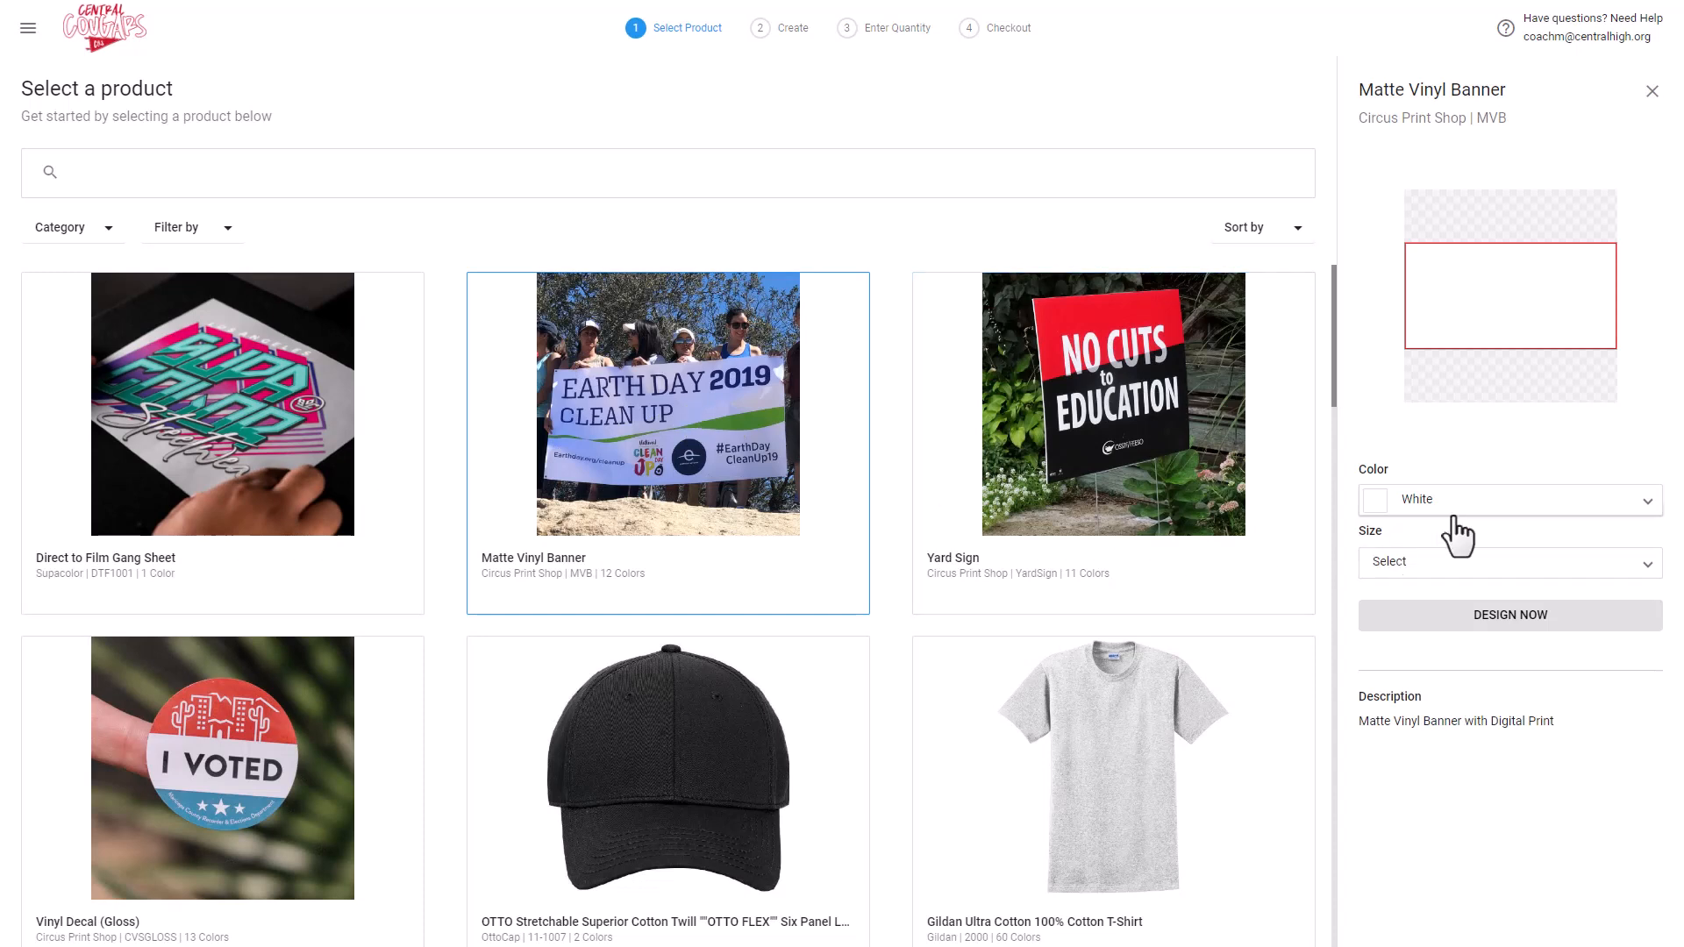
left_click(1508, 499)
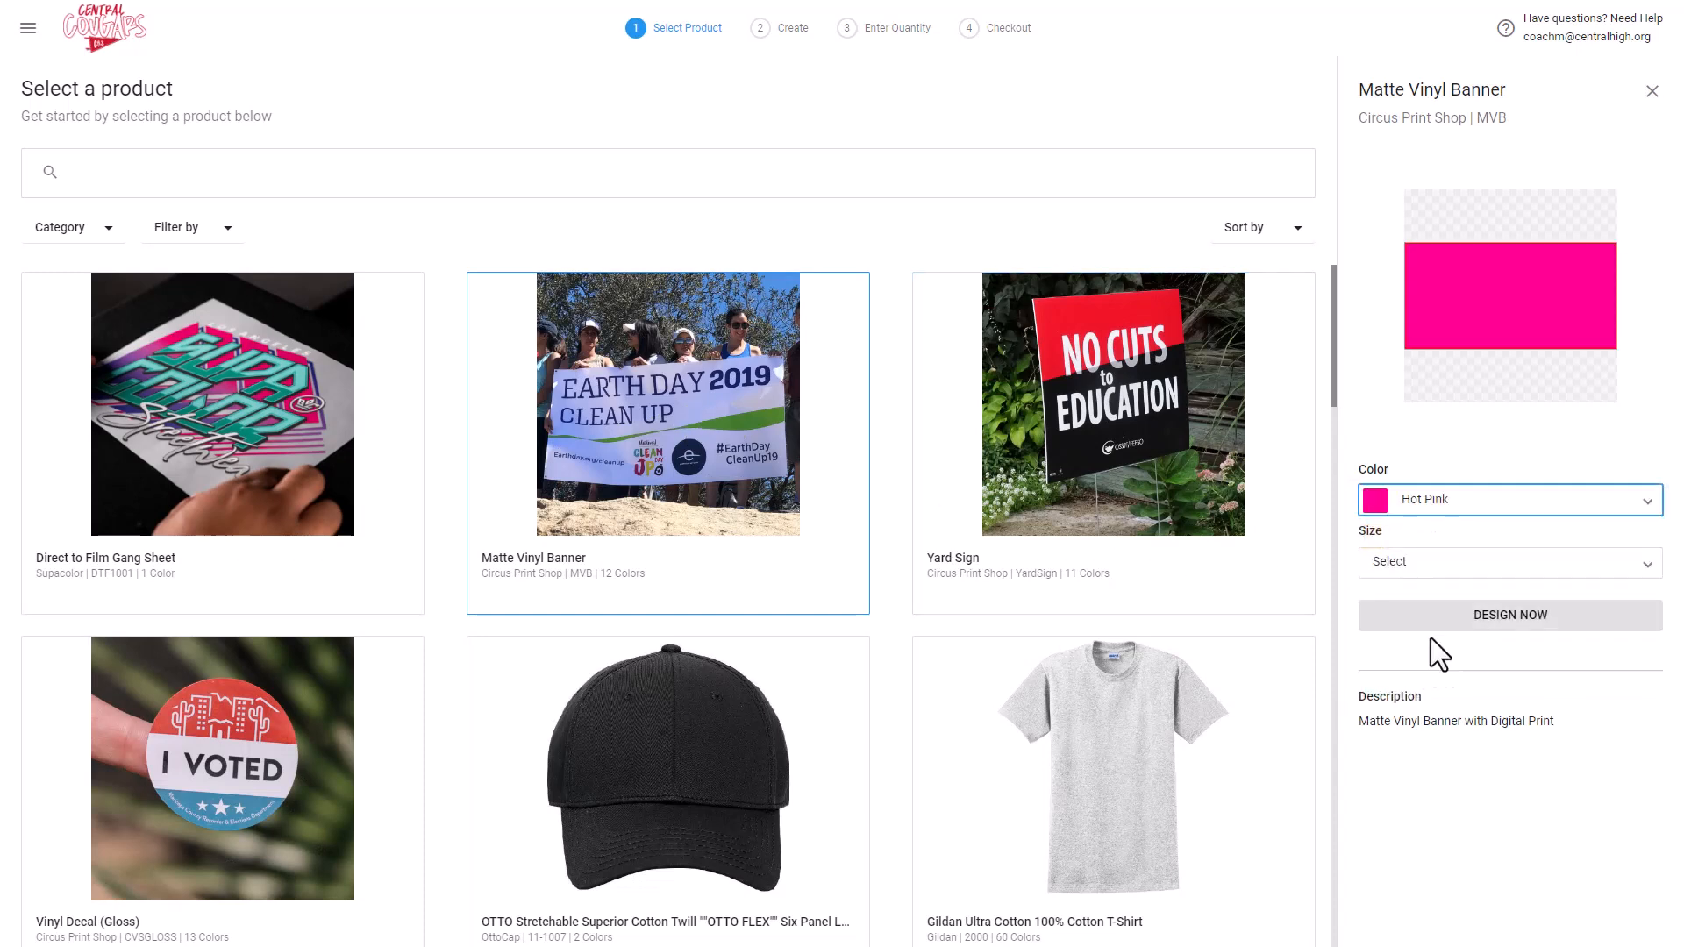
left_click(1508, 561)
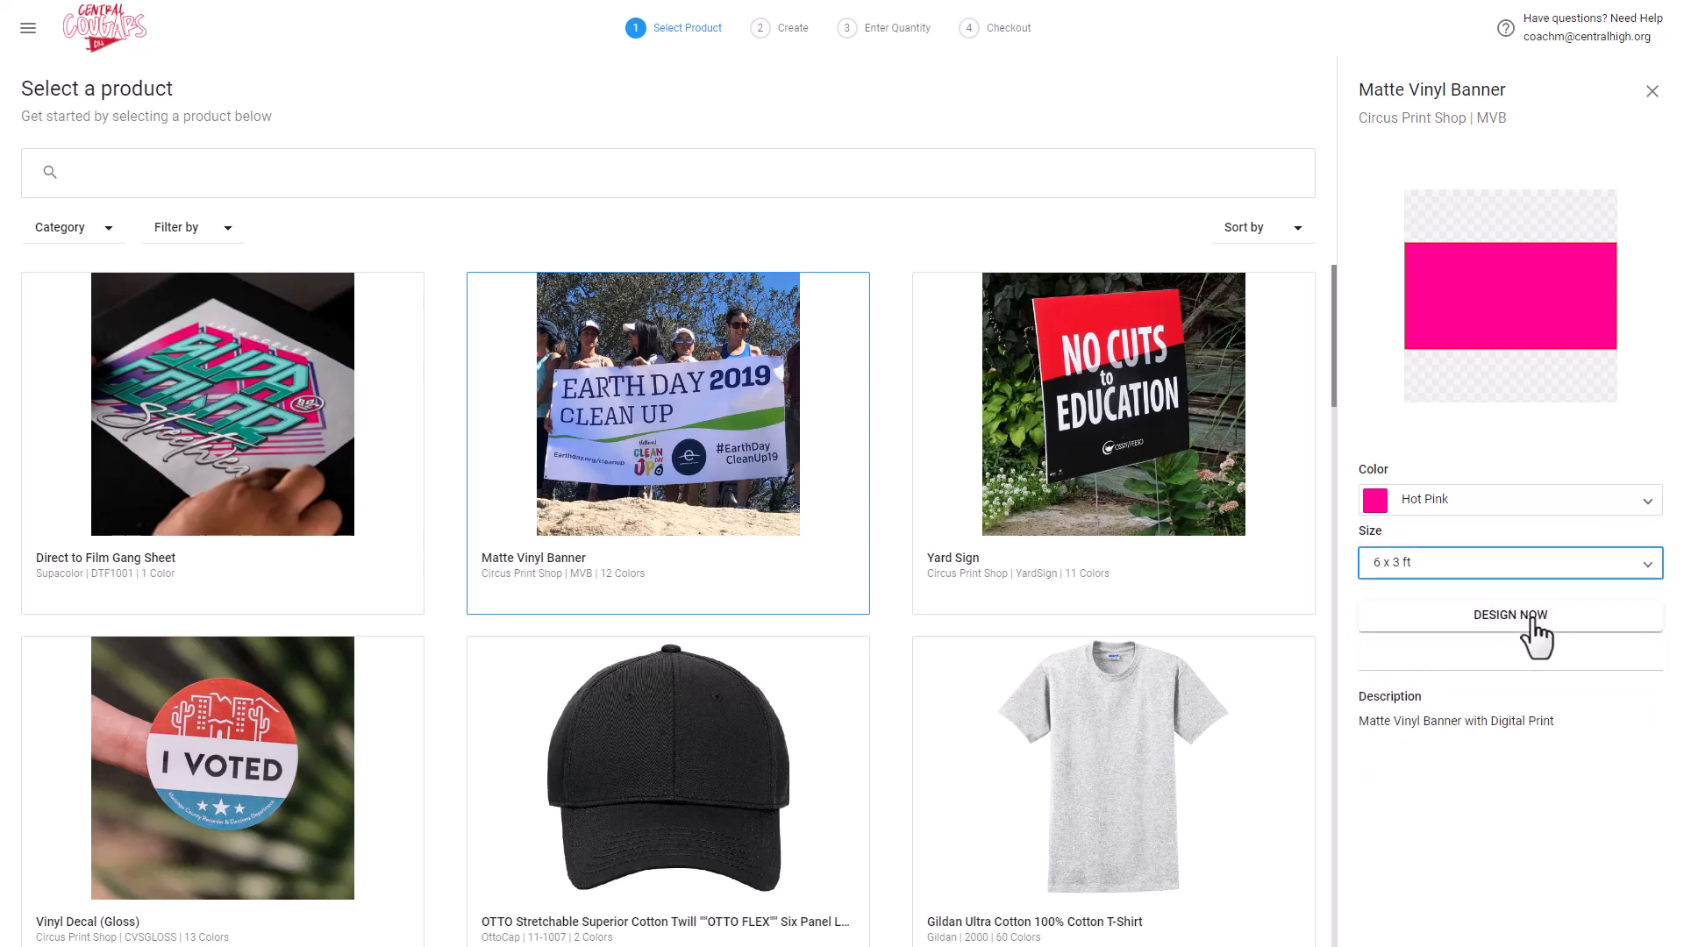
left_click(1507, 616)
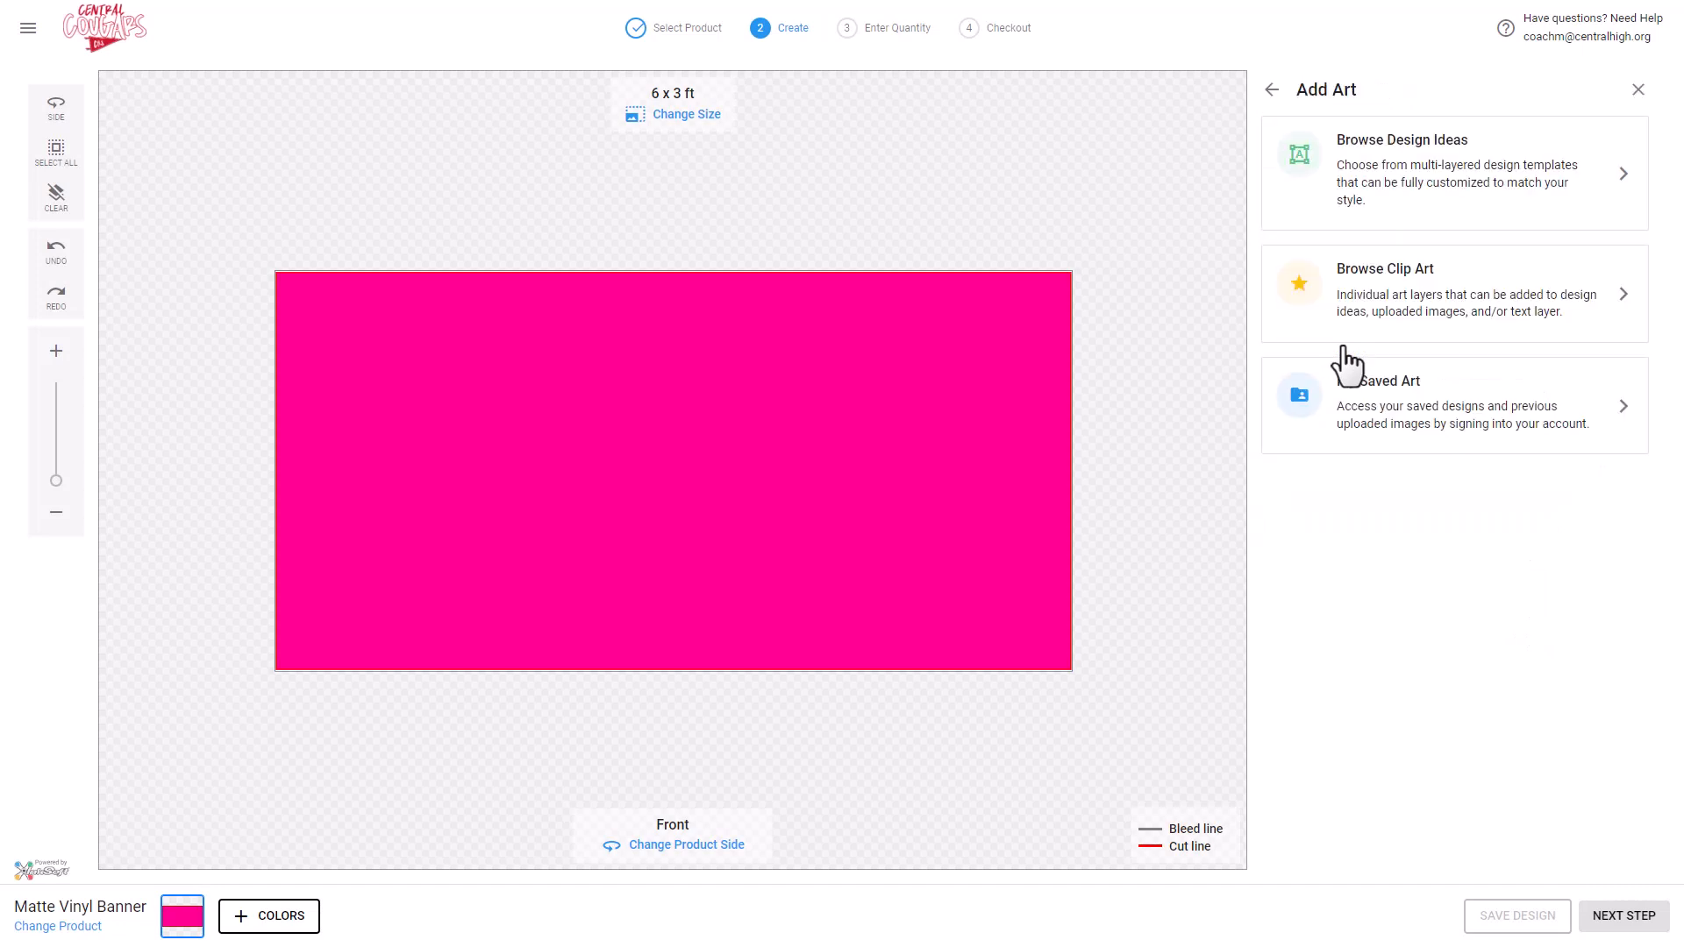
mouse_move(1415, 177)
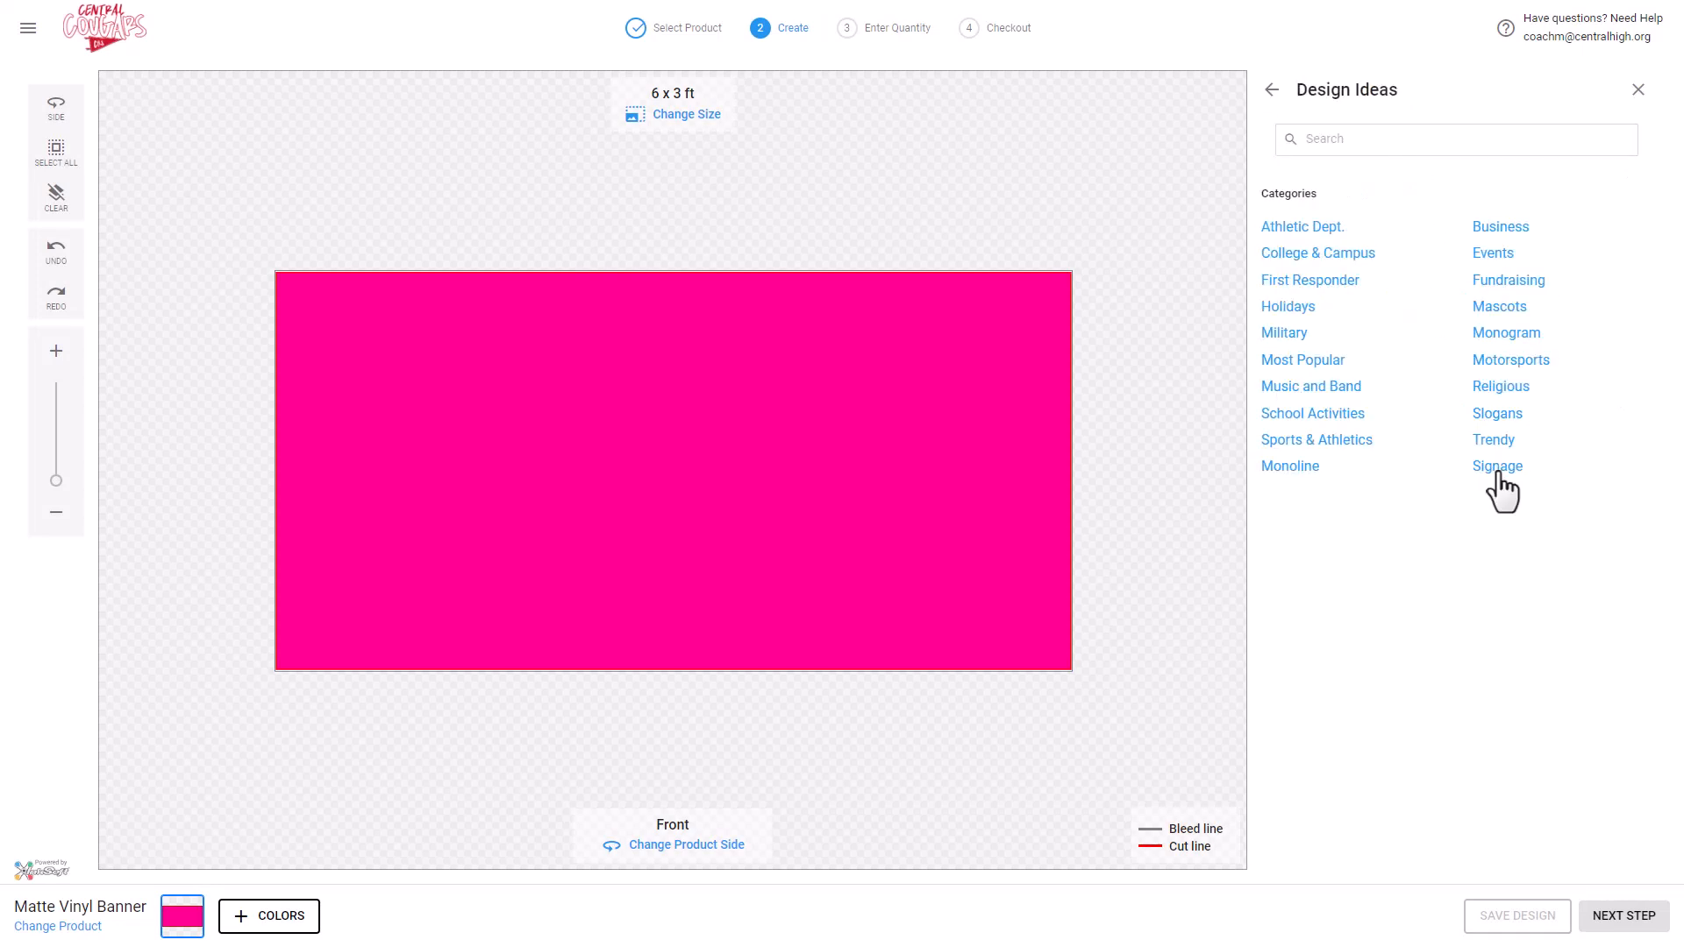
- Apply the A Night At The Museum template from Signage > Fundraiser > Events and resize it
left_click(1496, 465)
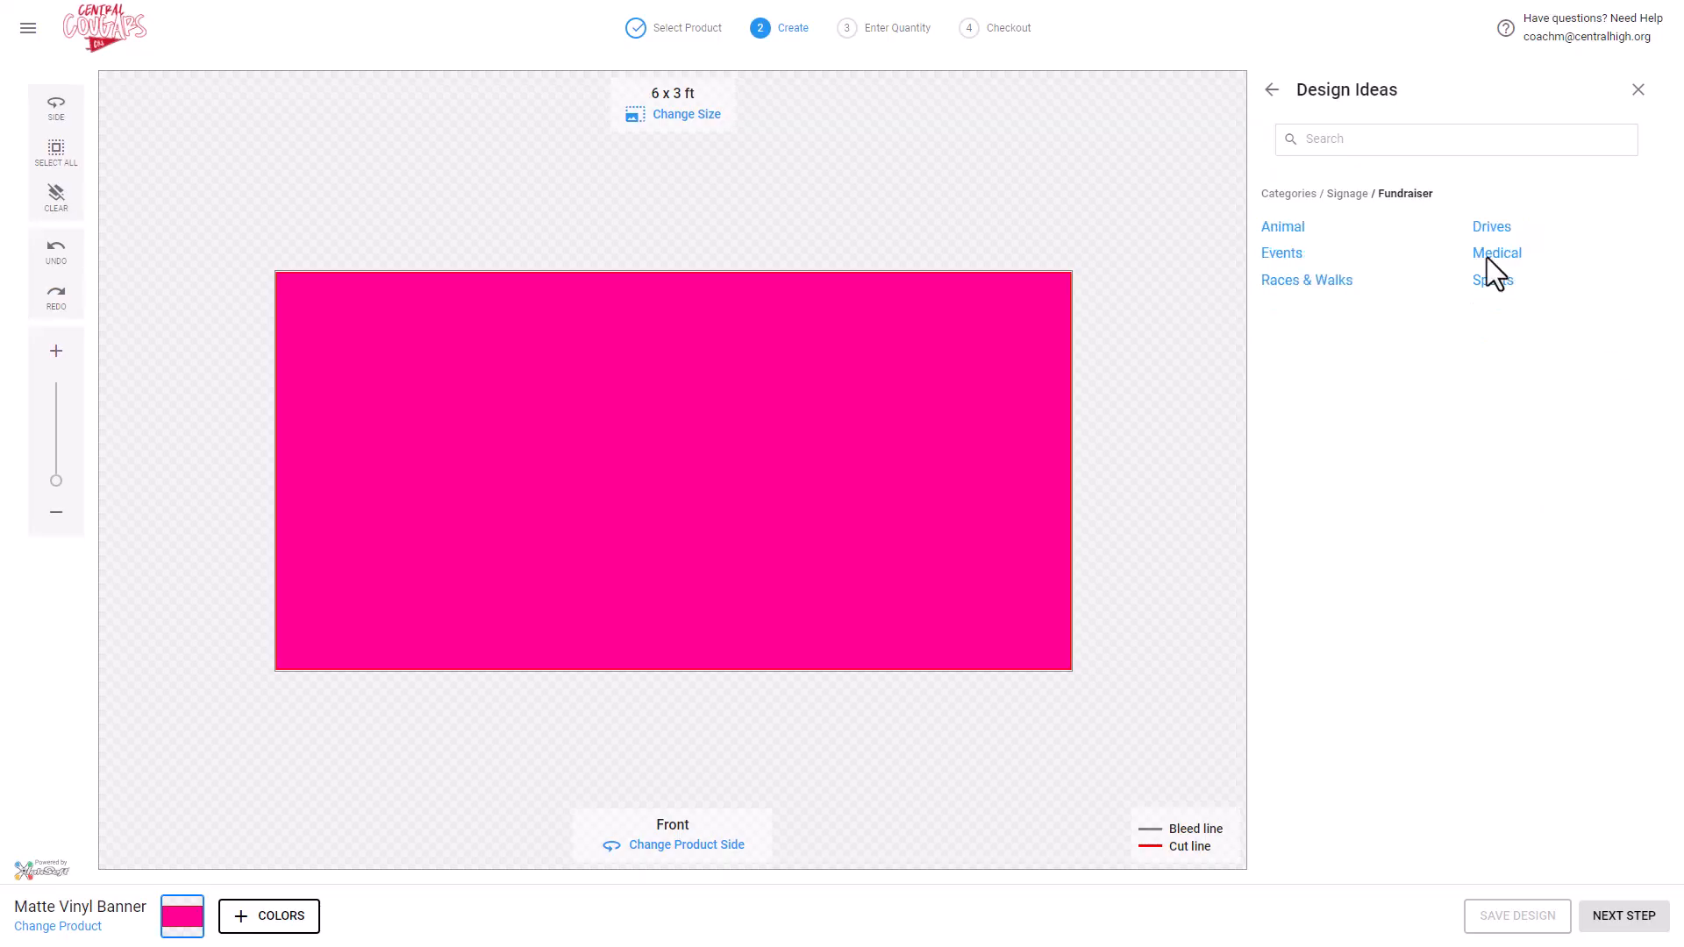
left_click(1281, 252)
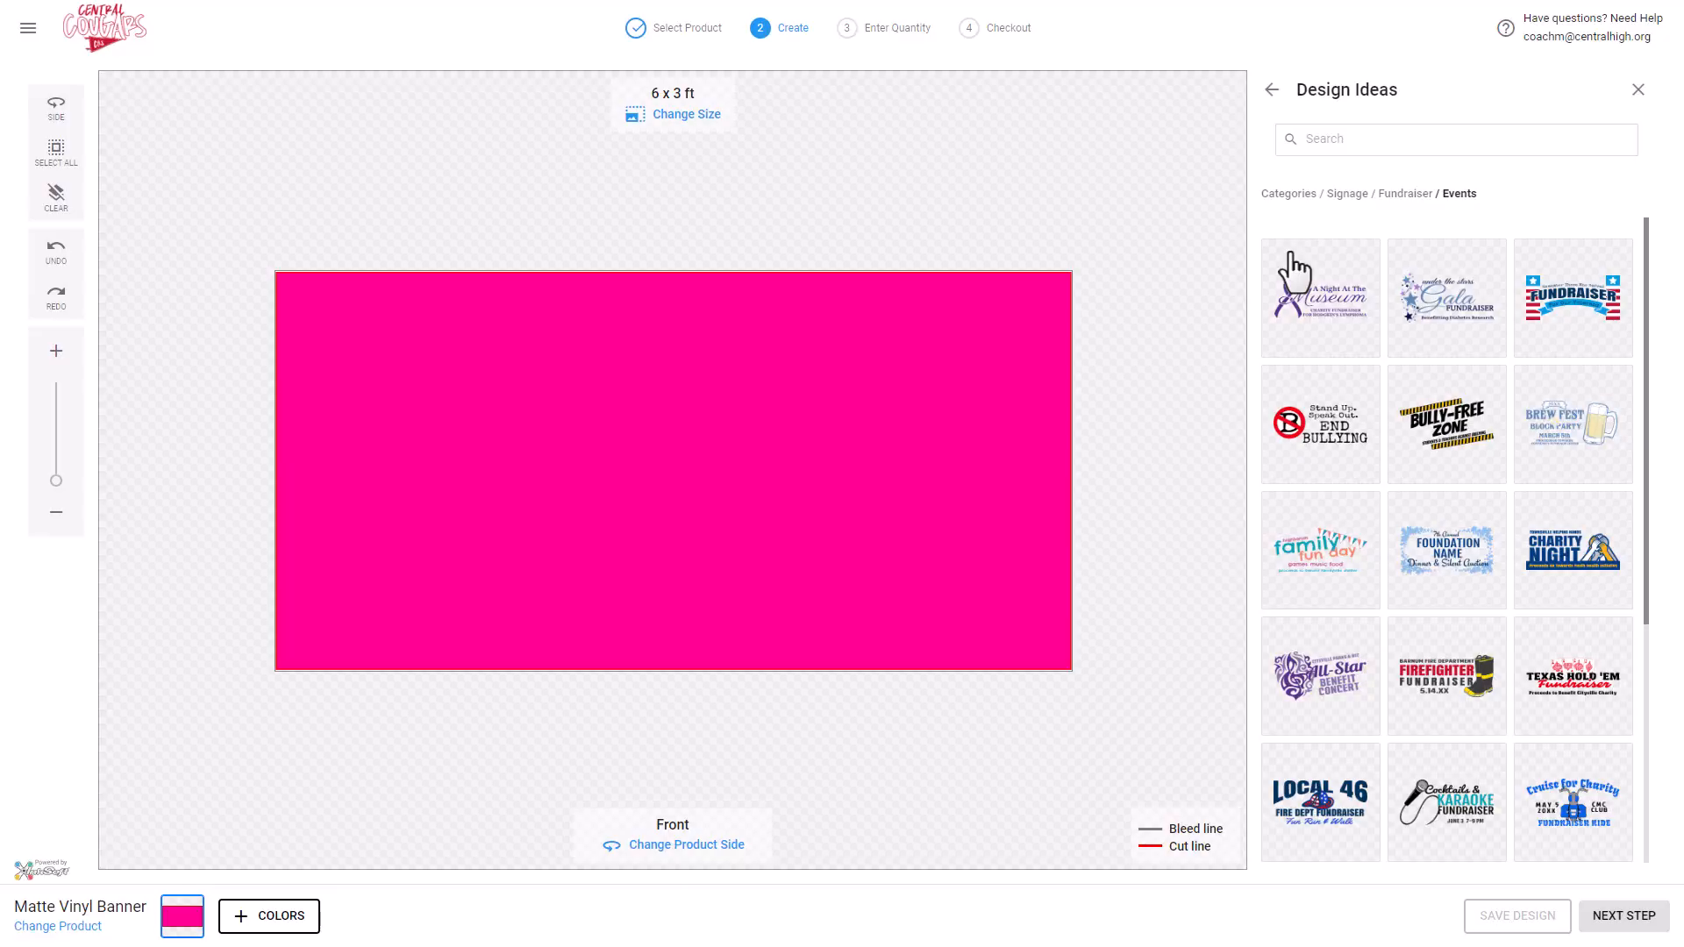
left_click(1319, 296)
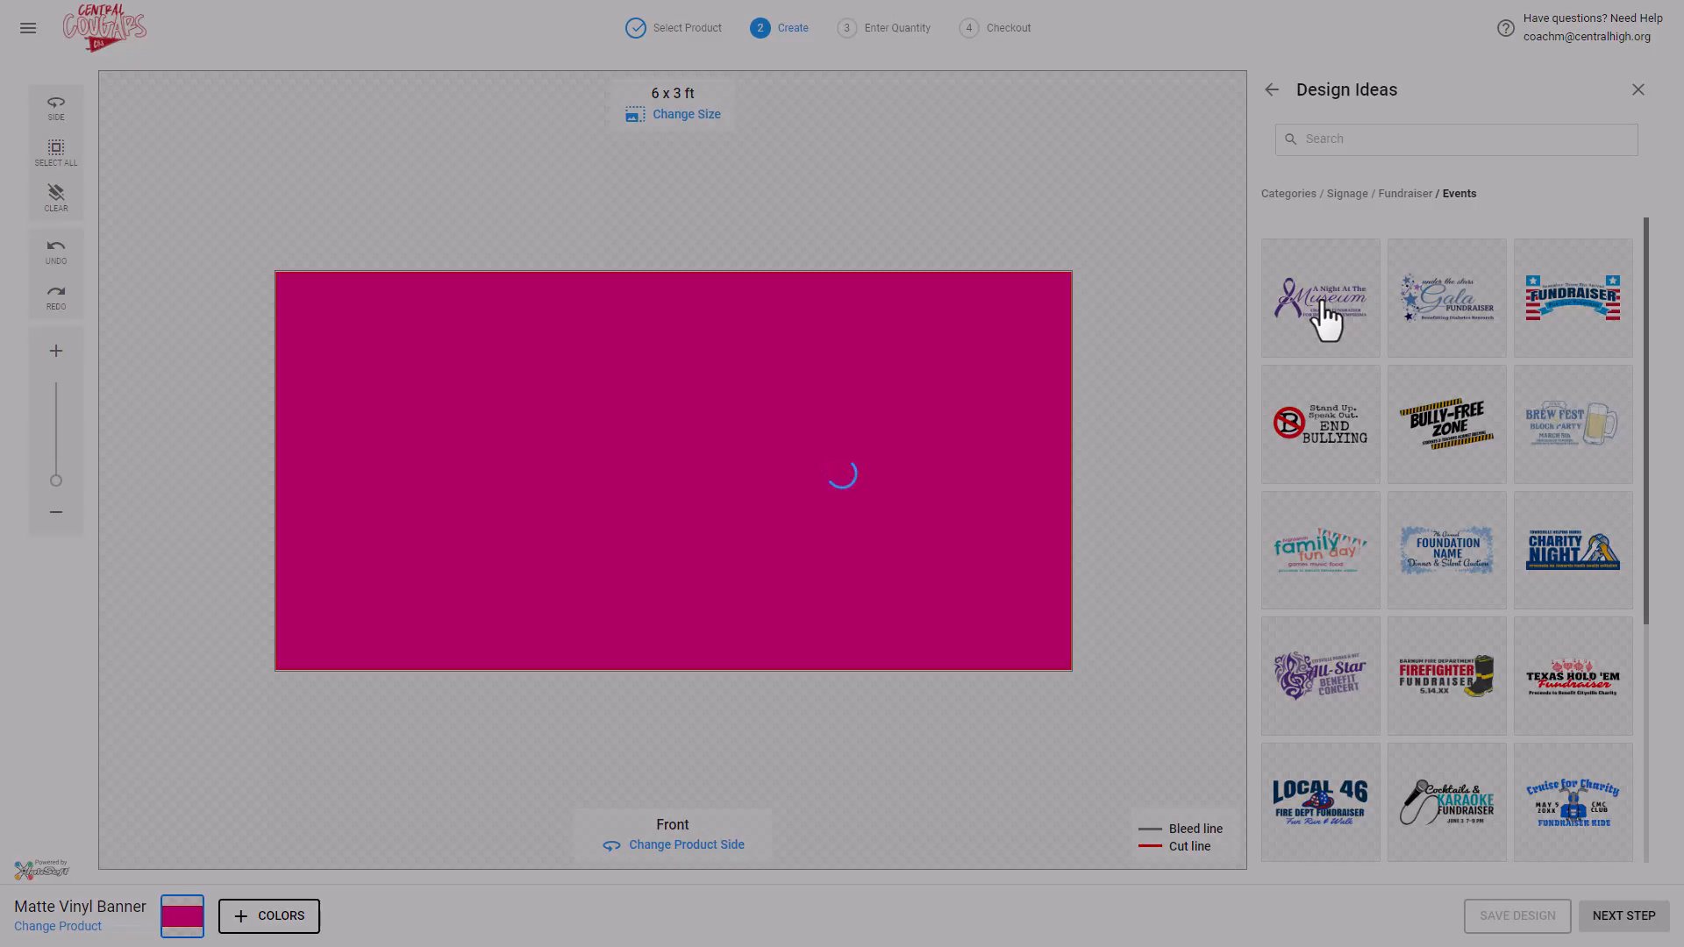
left_click(1319, 296)
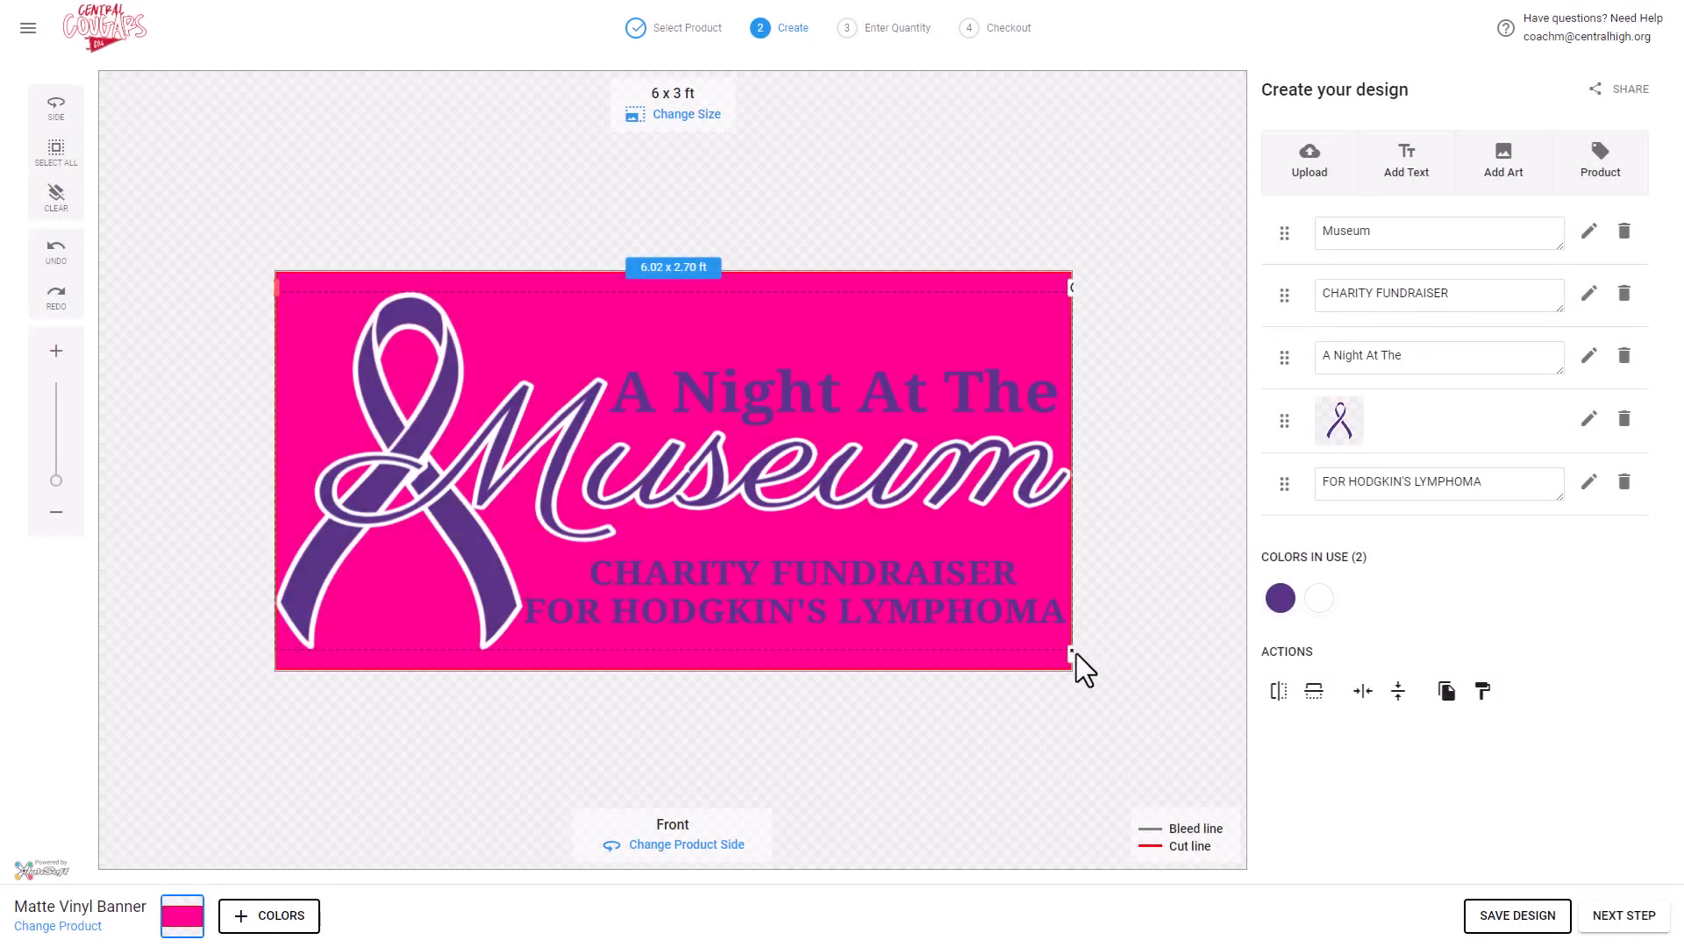
left_click_drag(1070, 656, 1049, 642)
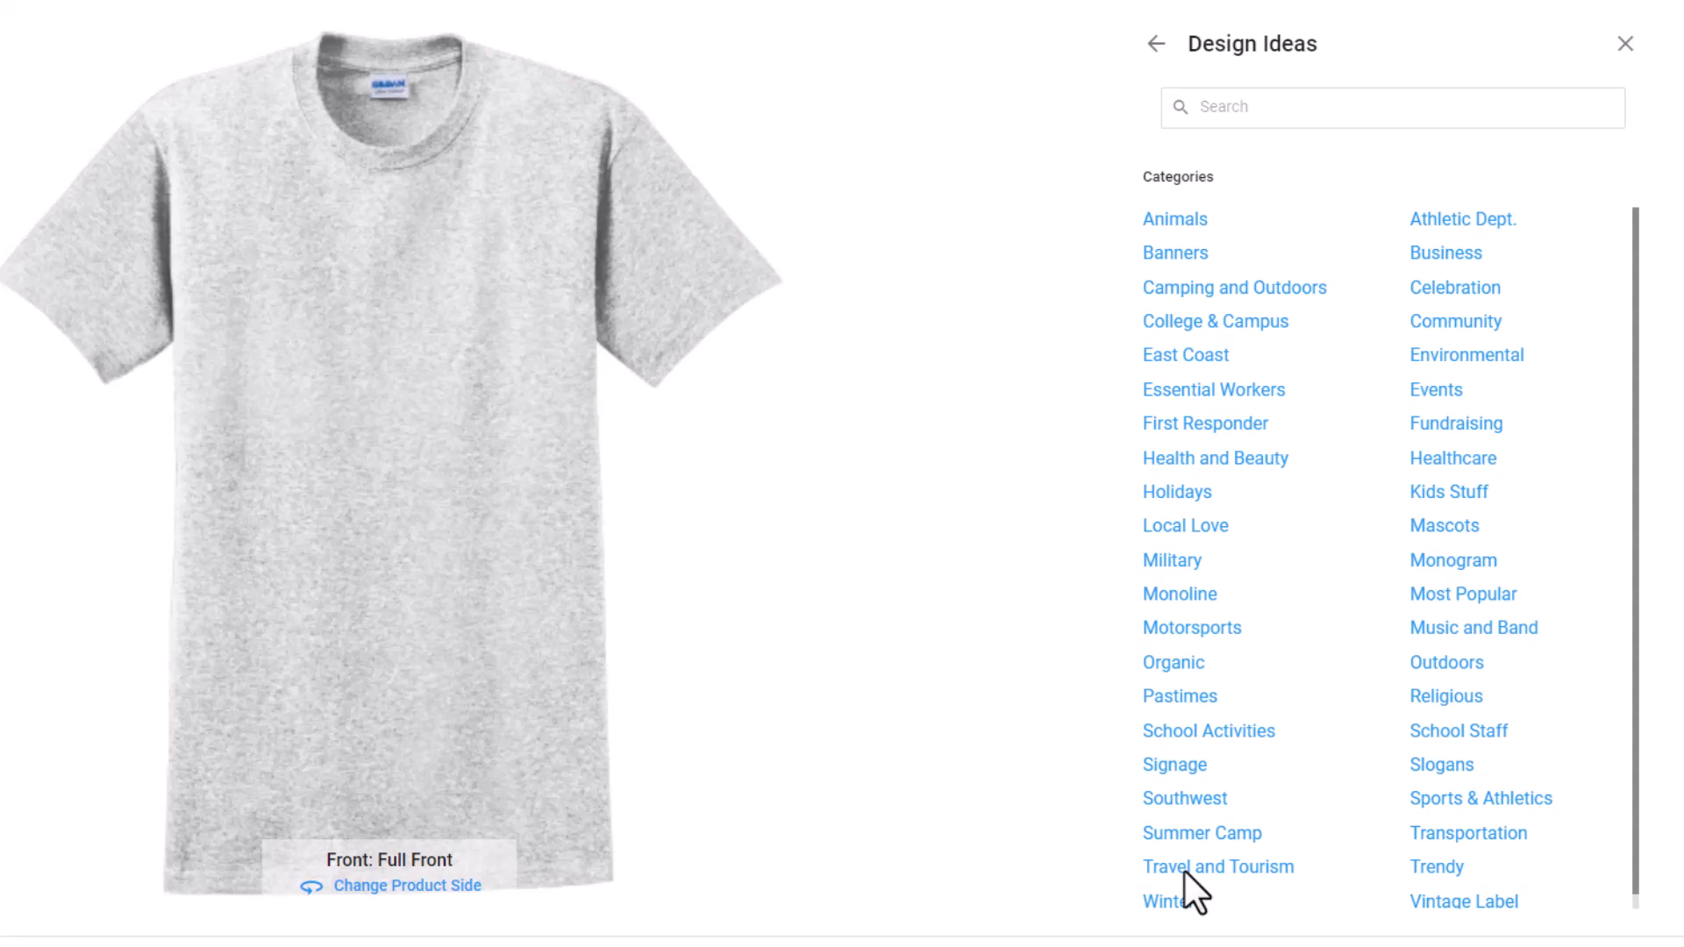
- Open the Travel and Tourism design ideas category
left_click(1218, 867)
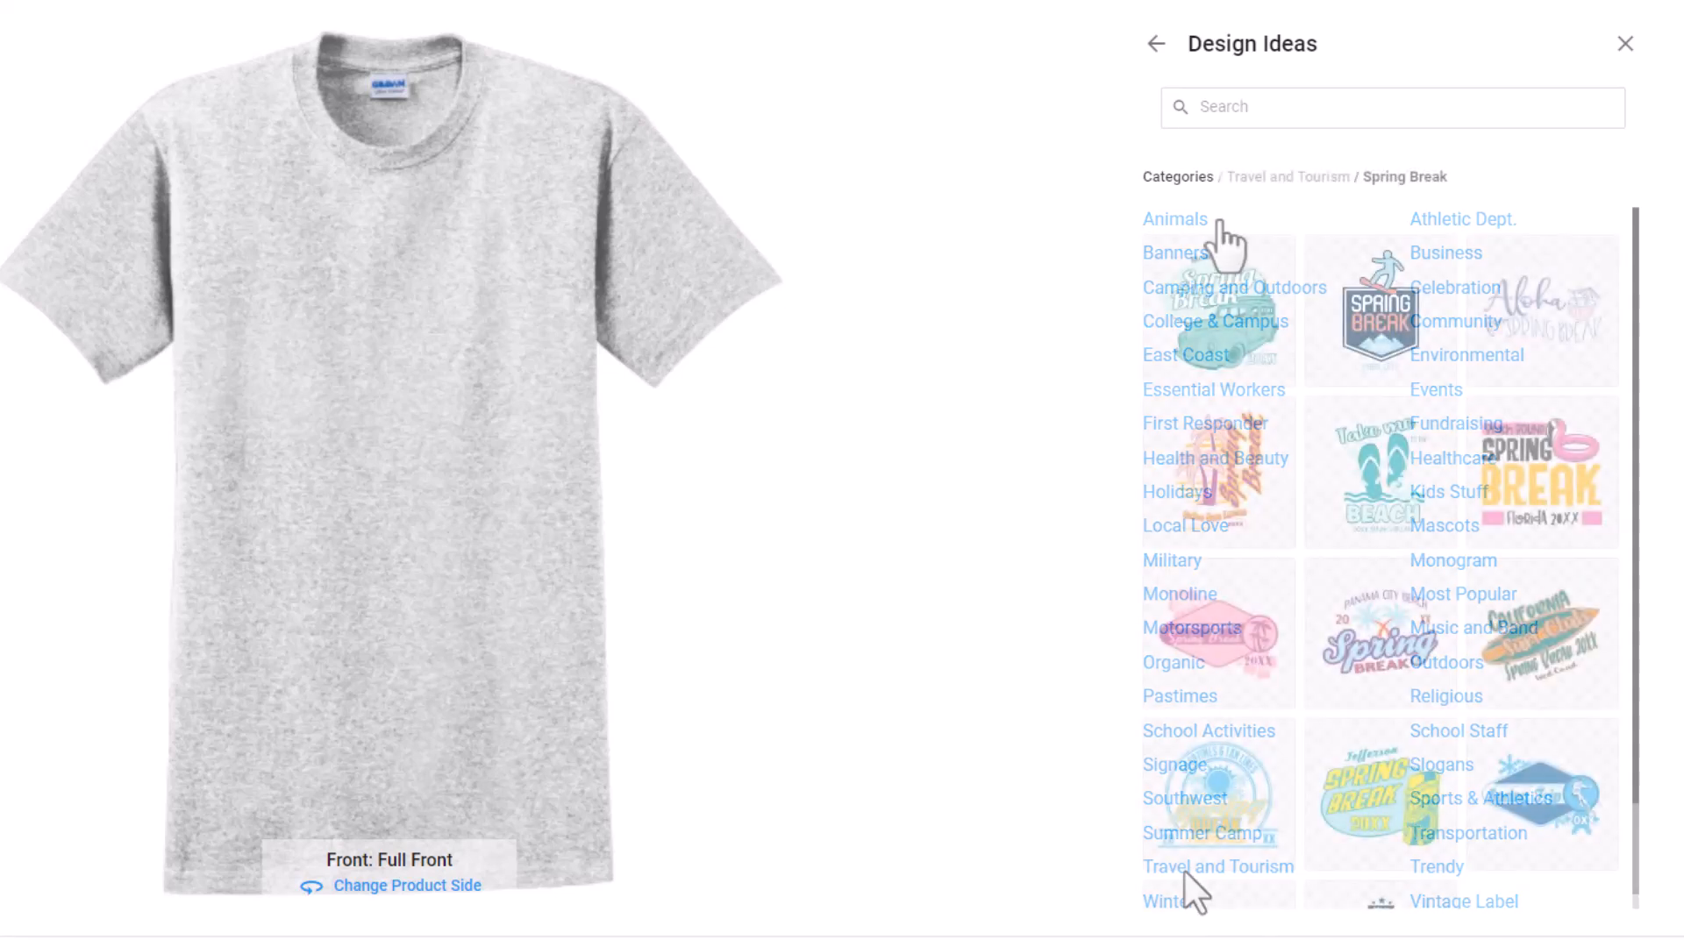